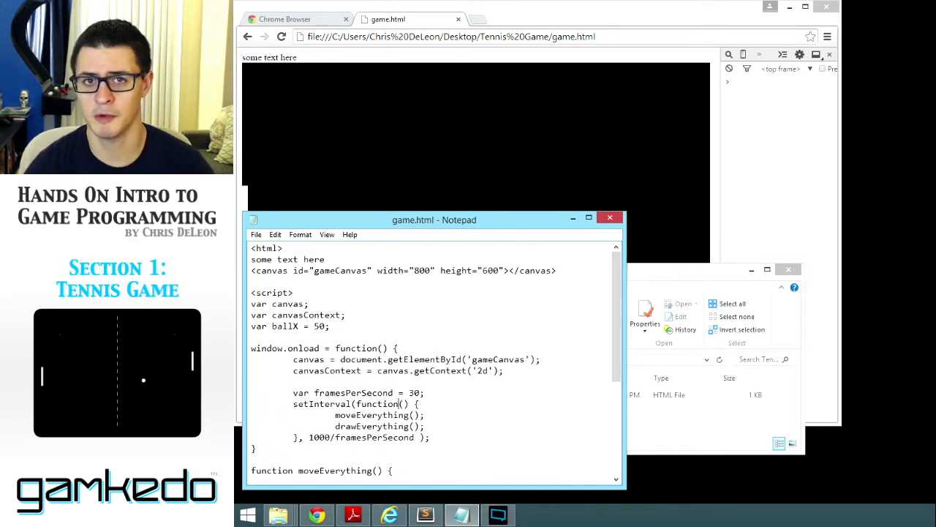
- Highlight the fixed step of 5 in ballX = ballX + 5, then scroll back to the top
{"action": "double_click", "coordinate": [259, 303]}
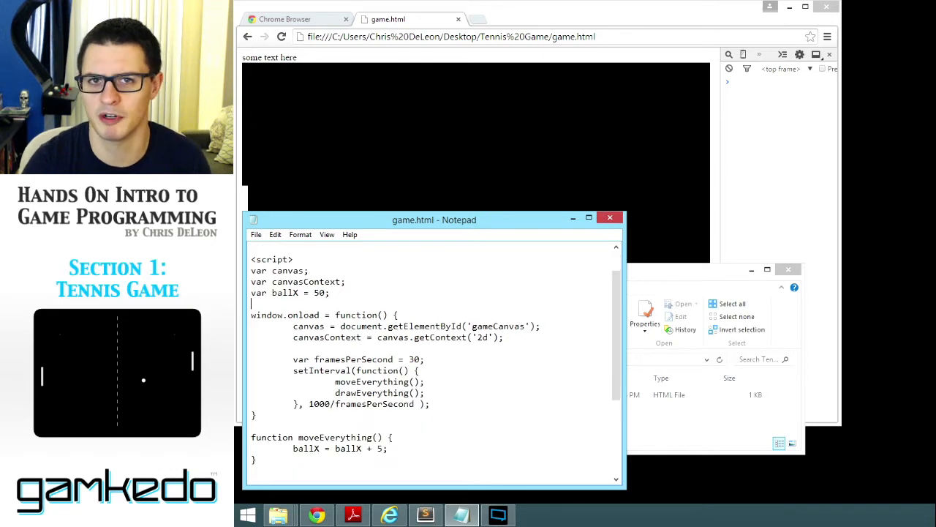
{"action": "scroll", "scroll_direction": "down", "scroll_amount": 3}
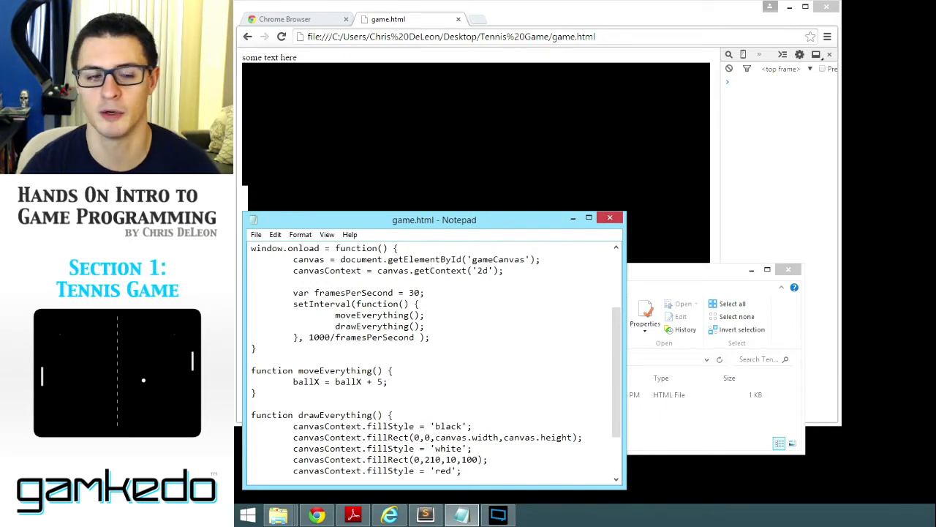
{"action": "scroll", "scroll_direction": "down", "scroll_amount": 3}
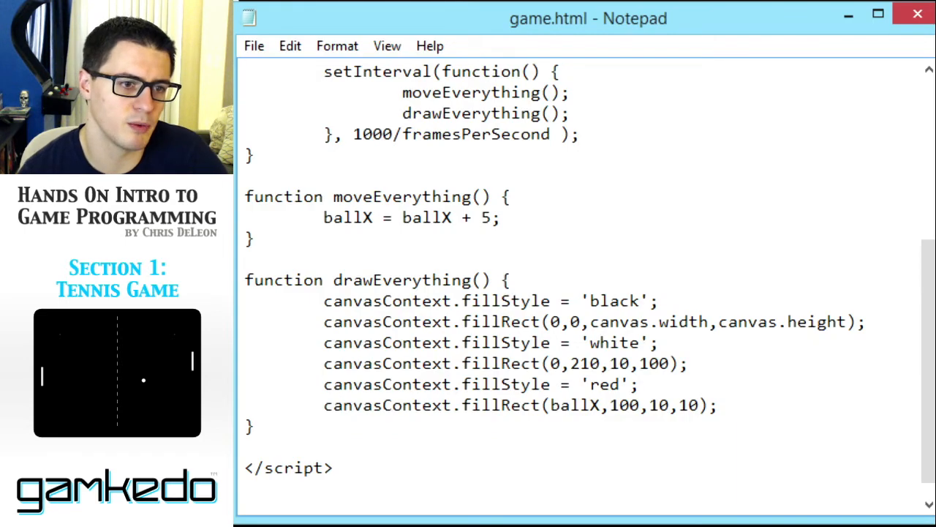
{"action": "double_click", "coordinate": [402, 196]}
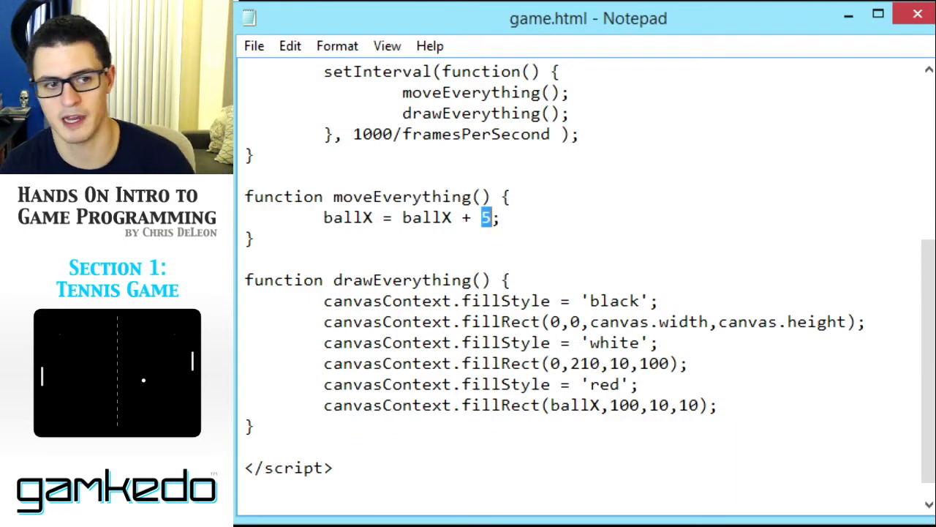
{"action": "double_click", "coordinate": [428, 217]}
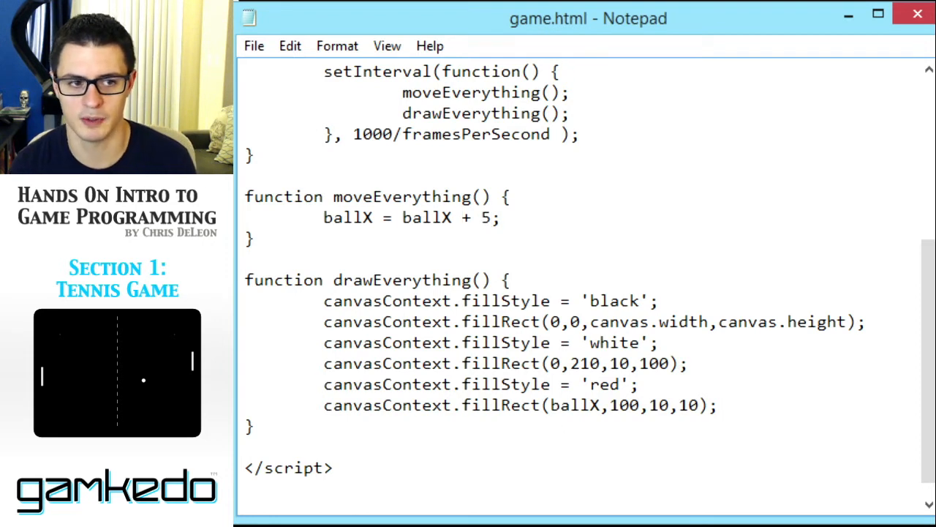
{"action": "left_click_drag", "start_coordinate": [402, 217], "coordinate": [501, 218]}
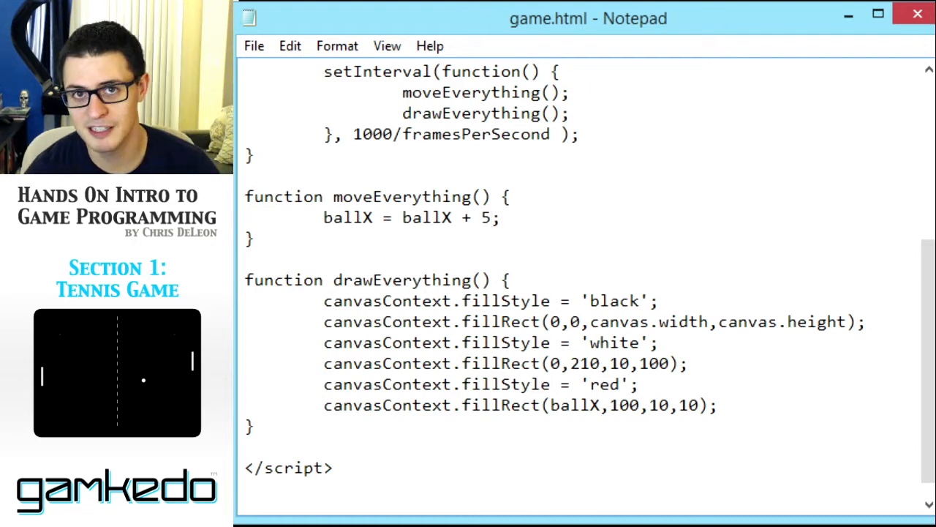
{"action": "scroll", "scroll_direction": "up", "scroll_amount": 3}
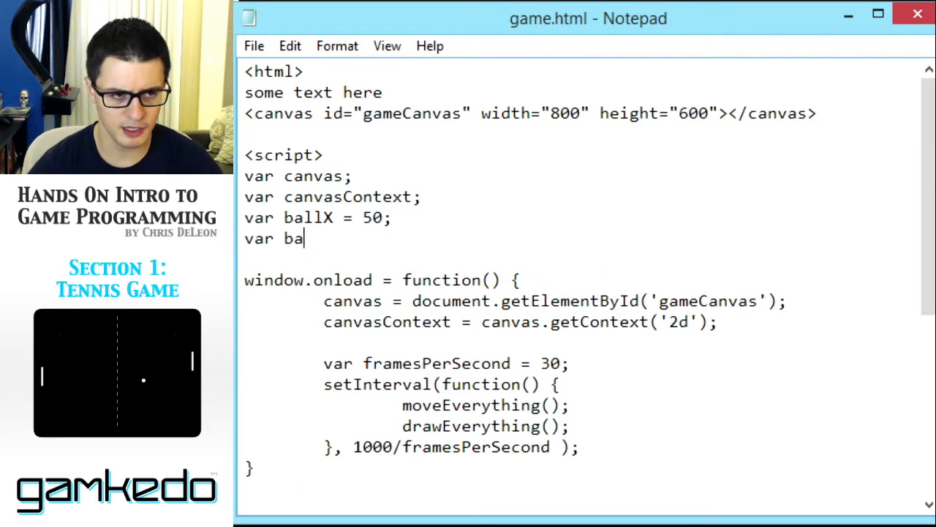
- Declare var ballSpeedX = 5; below ballX
{"action": "type", "text": "llSpeedX"}
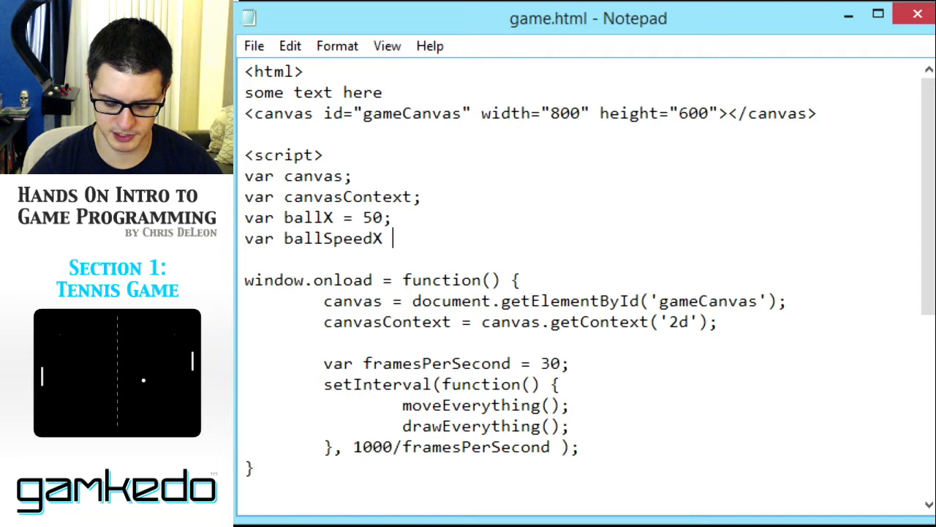
{"action": "type", "text": "= 5;"}
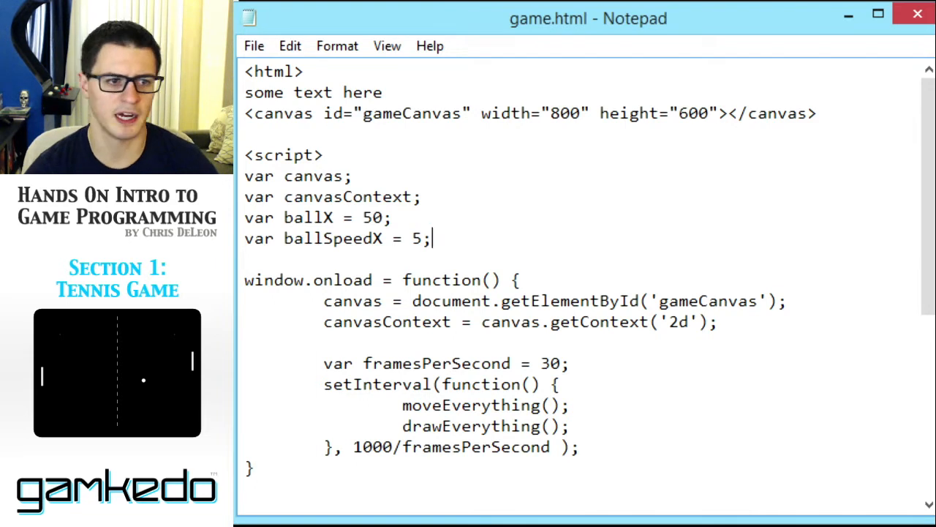
{"action": "double_click", "coordinate": [337, 238]}
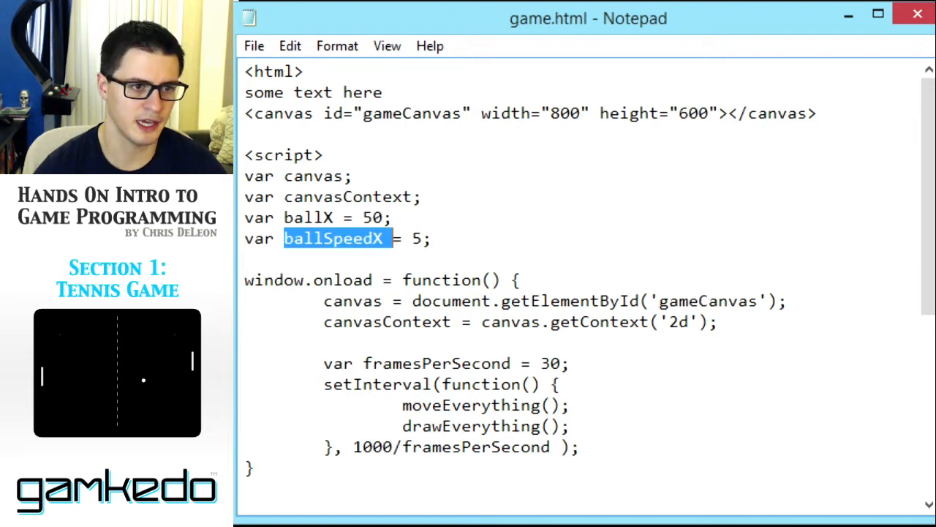
- Replace the hardcoded 5 in moveEverything's ballX update with ballSpeedX
{"action": "scroll", "scroll_direction": "down", "scroll_amount": 3}
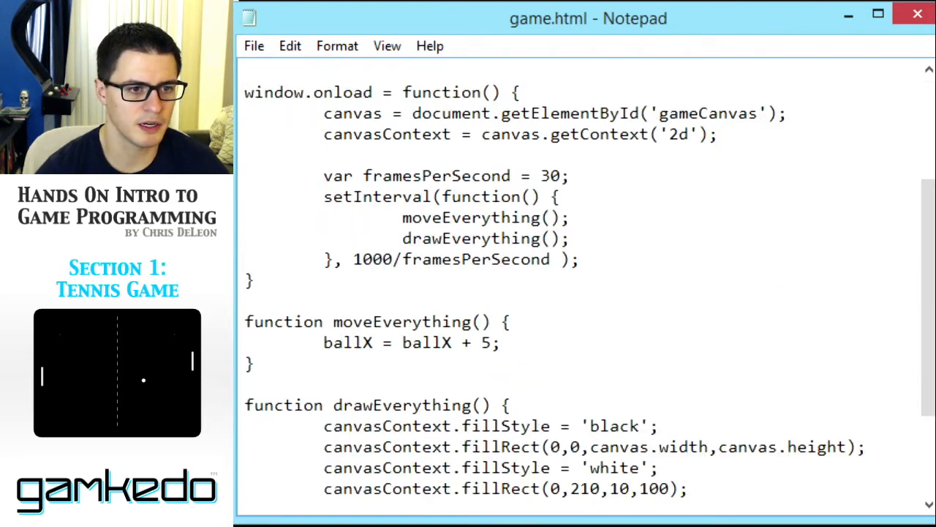
{"action": "double_click", "coordinate": [486, 341]}
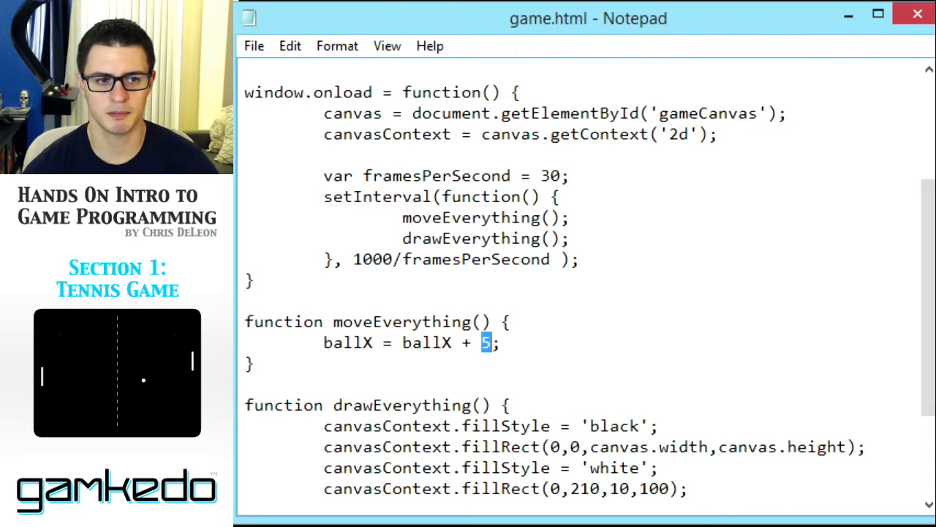
{"action": "type", "text": "ballSpeedX"}
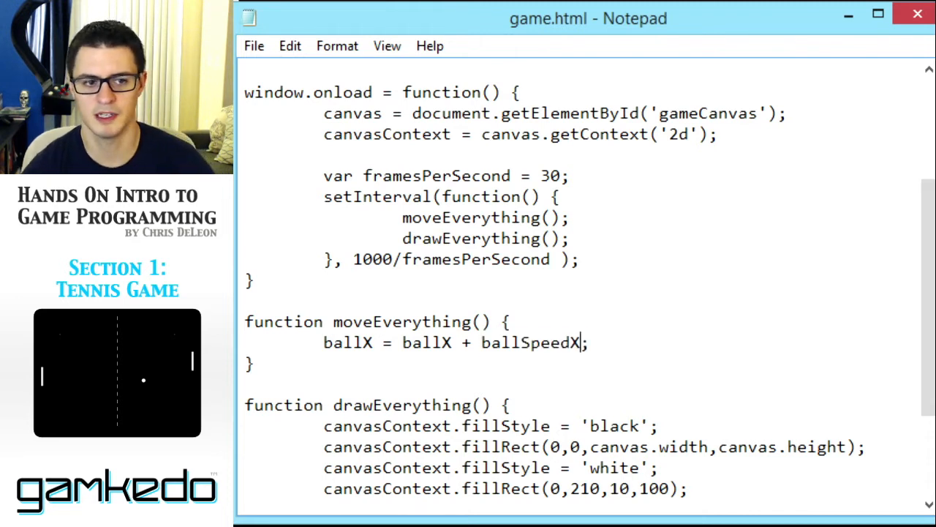
{"action": "left_click", "coordinate": [523, 342]}
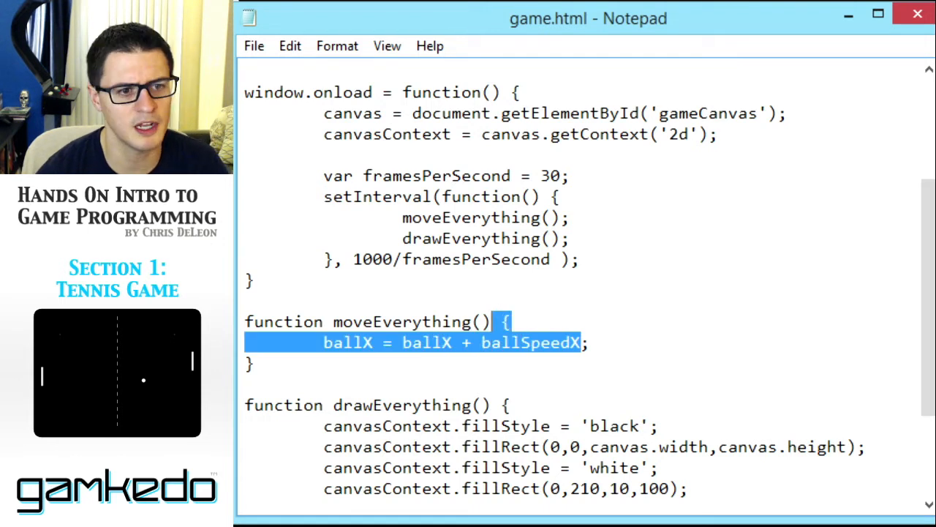
{"action": "double_click", "coordinate": [531, 343]}
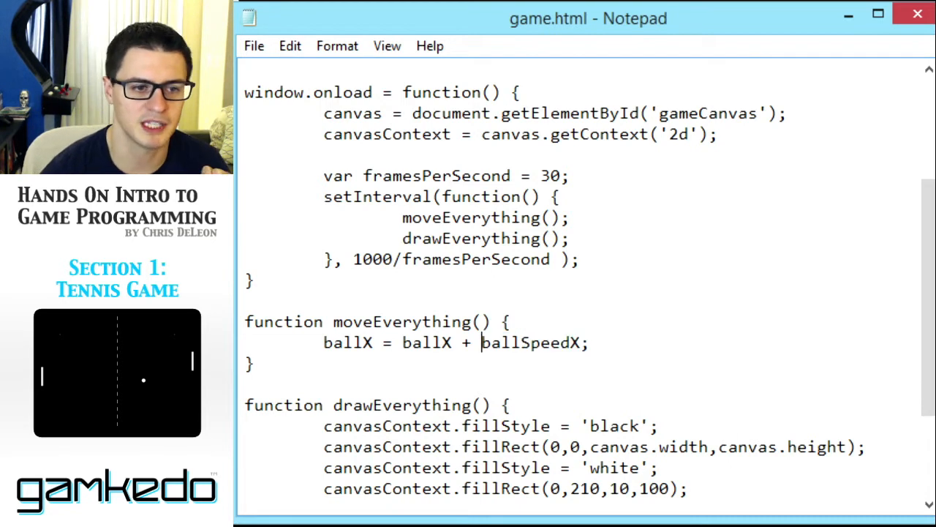
{"action": "double_click", "coordinate": [531, 342]}
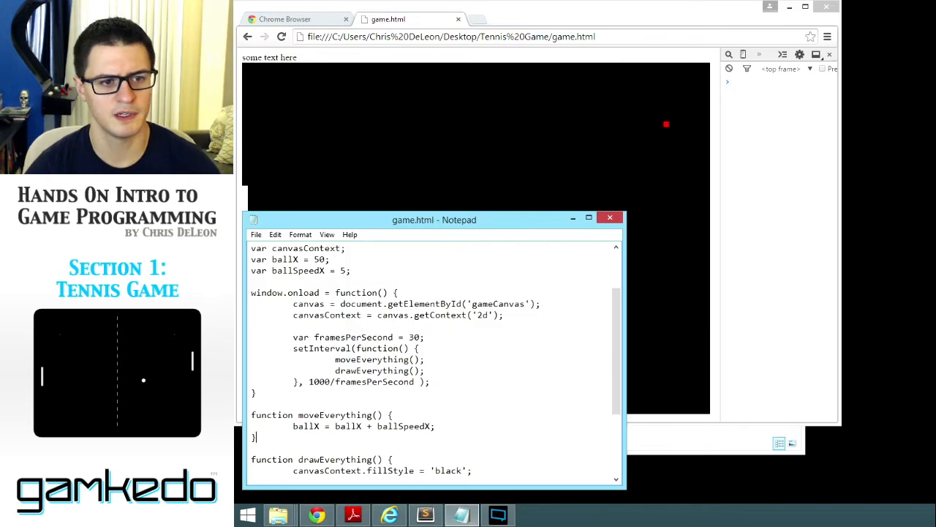
- Add ballSpeedX = ballSpeedX + 1; after the ballX update line
{"action": "double_click", "coordinate": [405, 426]}
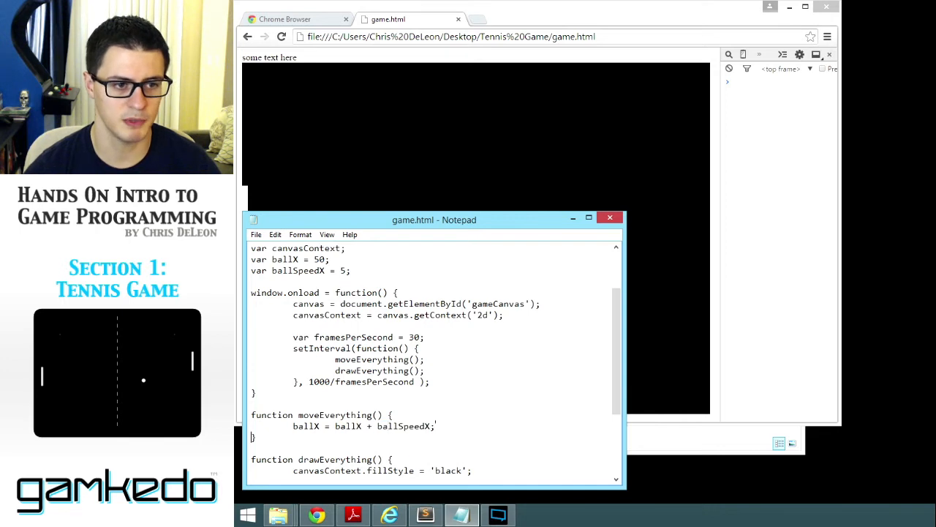
{"action": "type", "text": "ballSpeedX = ballSpeedX"}
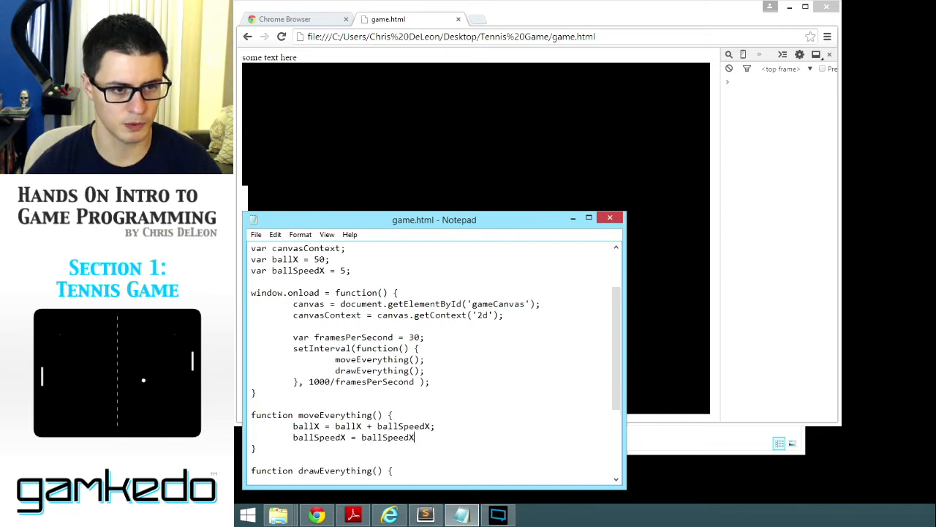
{"action": "type", "text": "+ 1;"}
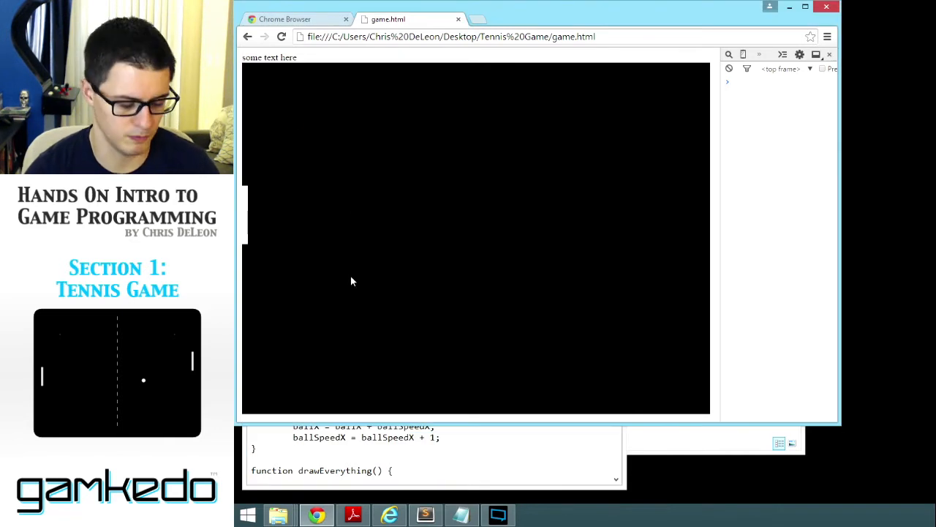
{"action": "mouse_move", "coordinate": [358, 253]}
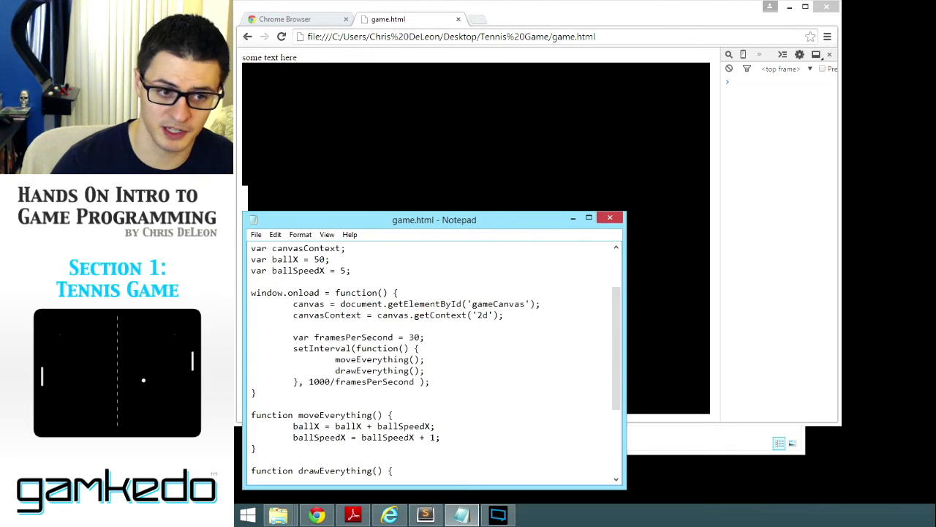
- Delete the ballSpeedX = ballSpeedX + 1; line, keeping ballSpeedX at 5
{"action": "double_click", "coordinate": [405, 426]}
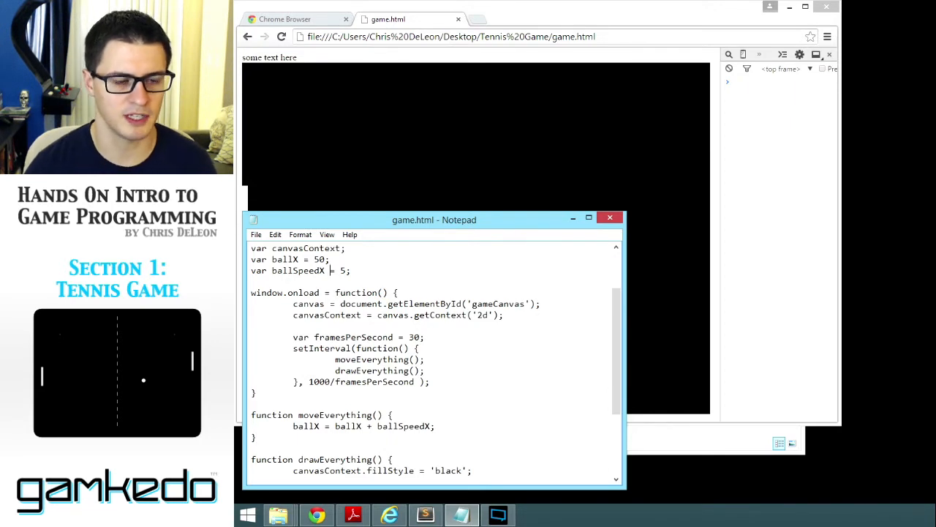
{"action": "type", "text": "-2"}
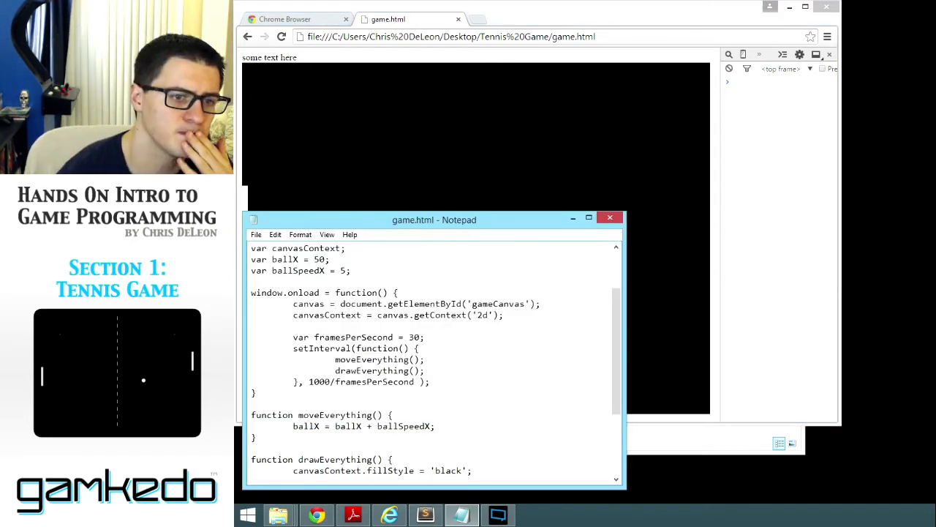
- Highlight the canvas width of 800, then add an empty line after the ballX update
{"action": "scroll", "scroll_direction": "down", "scroll_amount": 3}
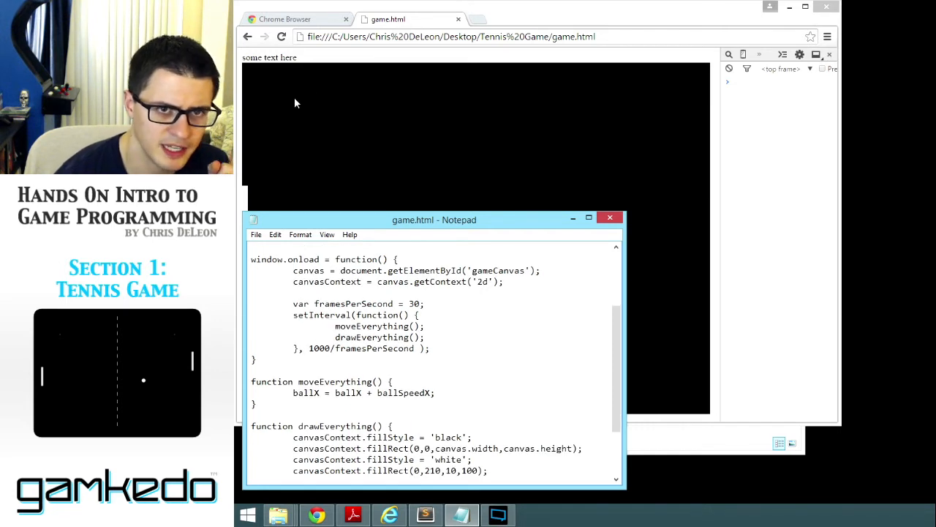
{"action": "mouse_move", "coordinate": [714, 126]}
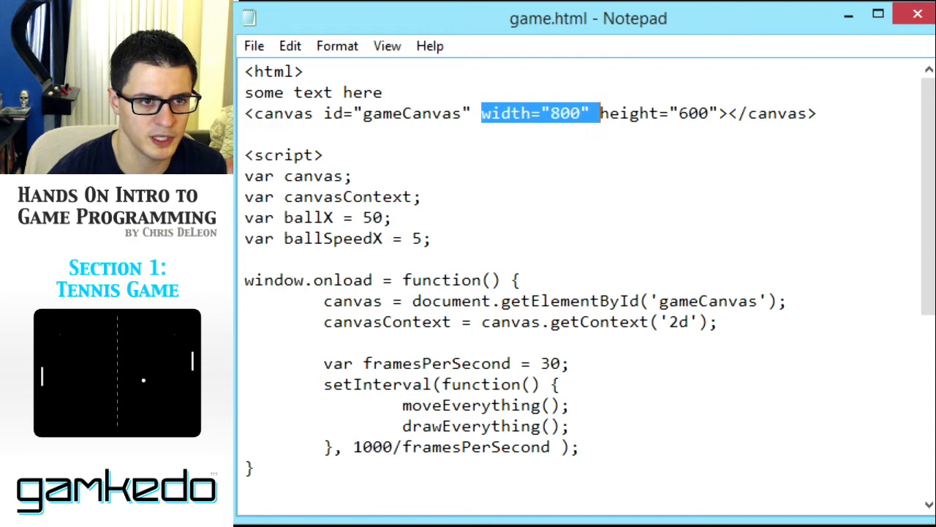
{"action": "left_click", "coordinate": [549, 113]}
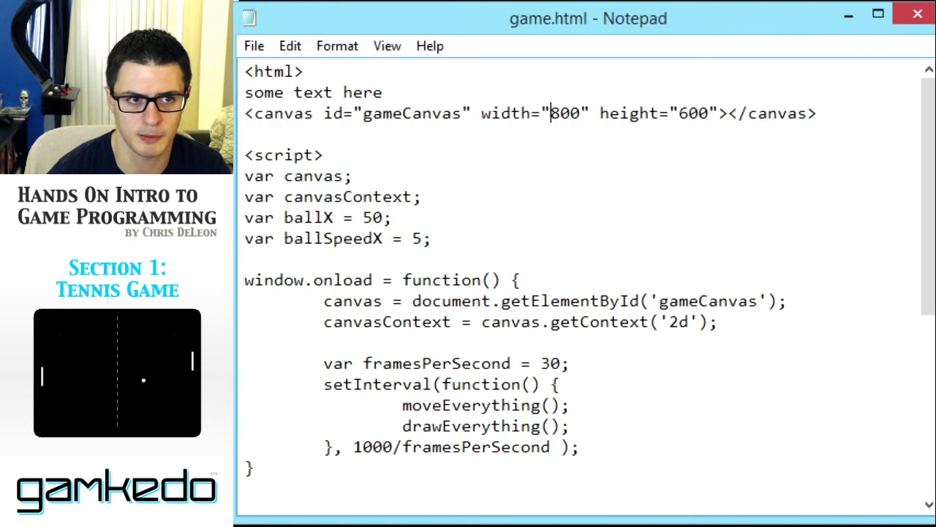
{"action": "double_click", "coordinate": [564, 114]}
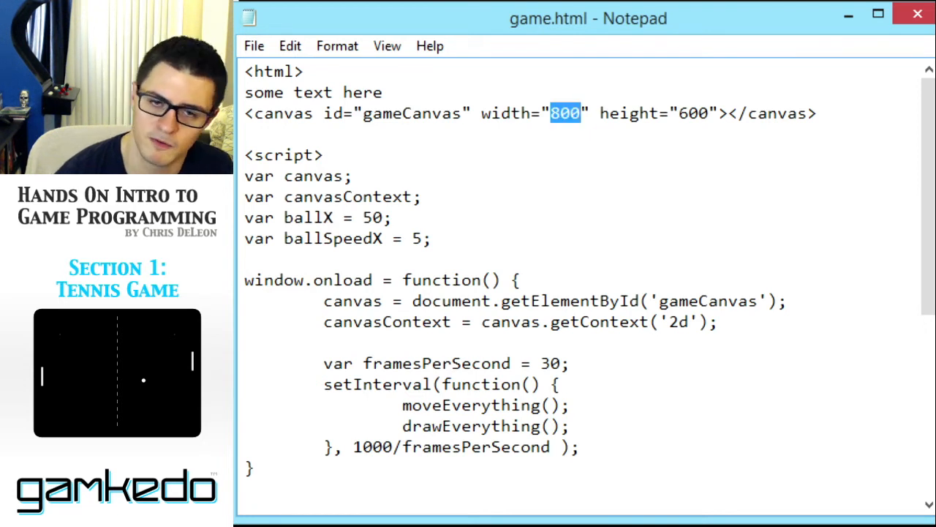
{"action": "scroll", "scroll_direction": "down", "scroll_amount": 3}
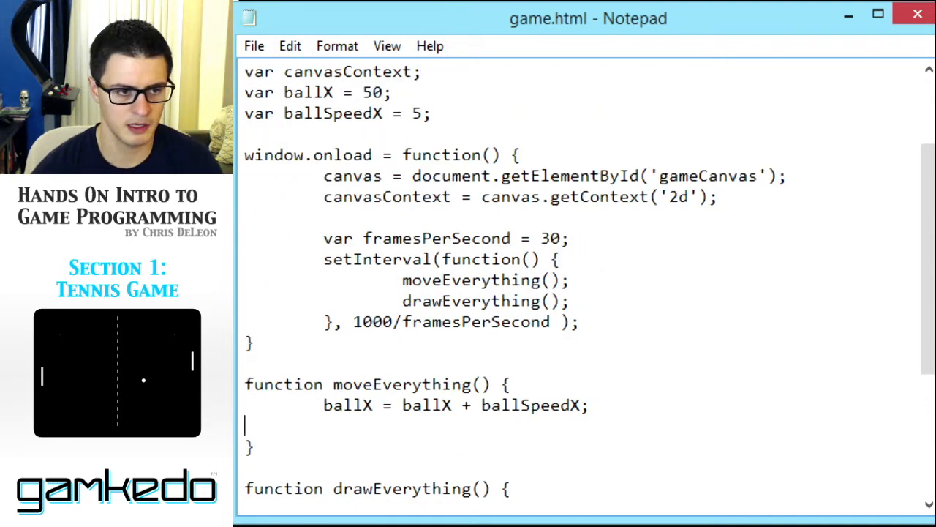
- Type the condition if(ballX > 800) in moveEverything
{"action": "type", "text": "if(v"}
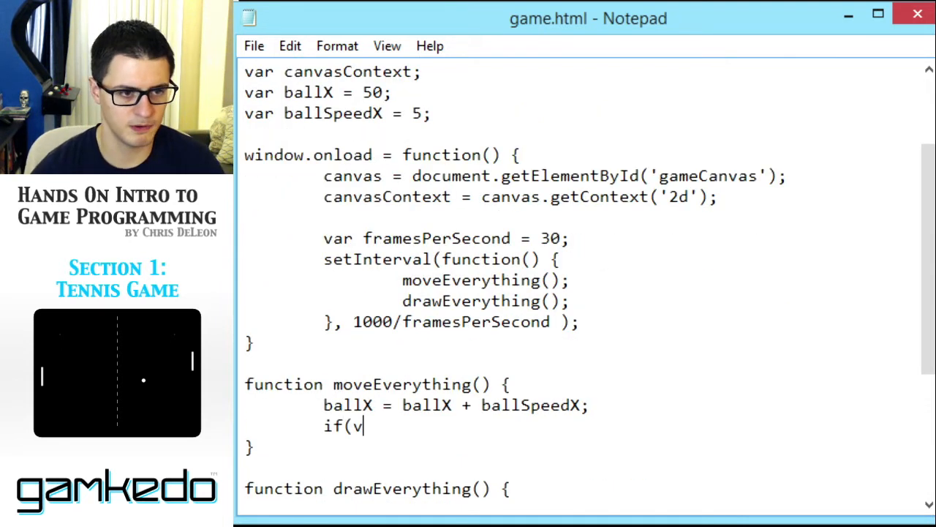
{"action": "type", "text": "allX"}
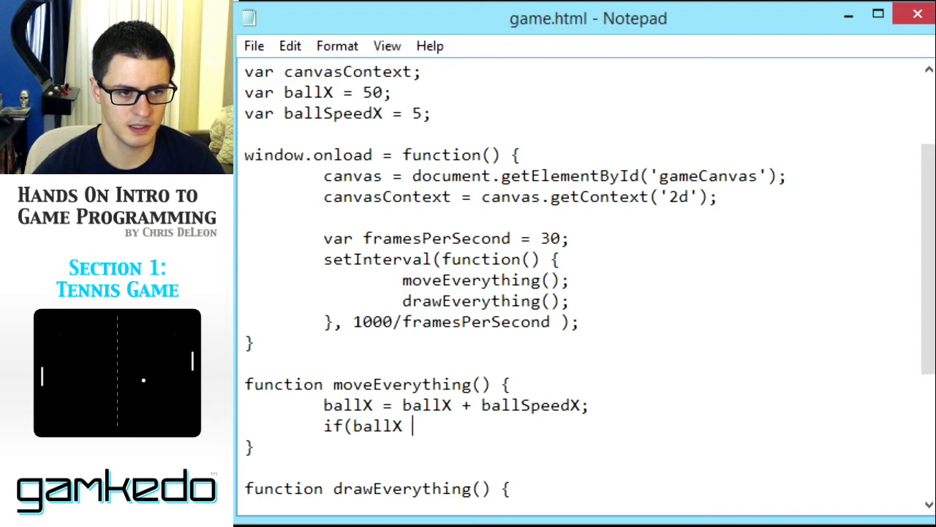
{"action": "type", "text": "> 800) {"}
{"action": "type", "text": "}"}
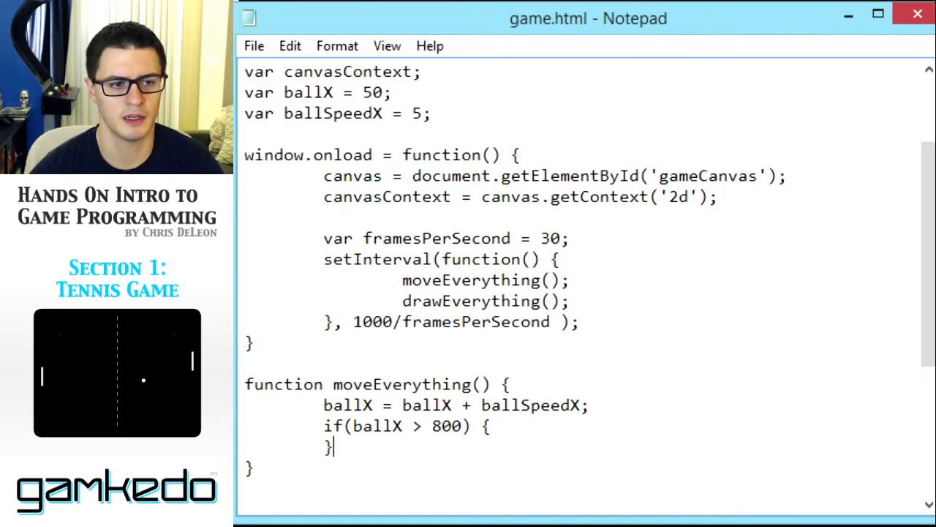
{"action": "type", "text": "="}
{"action": "key", "text": "enter"}
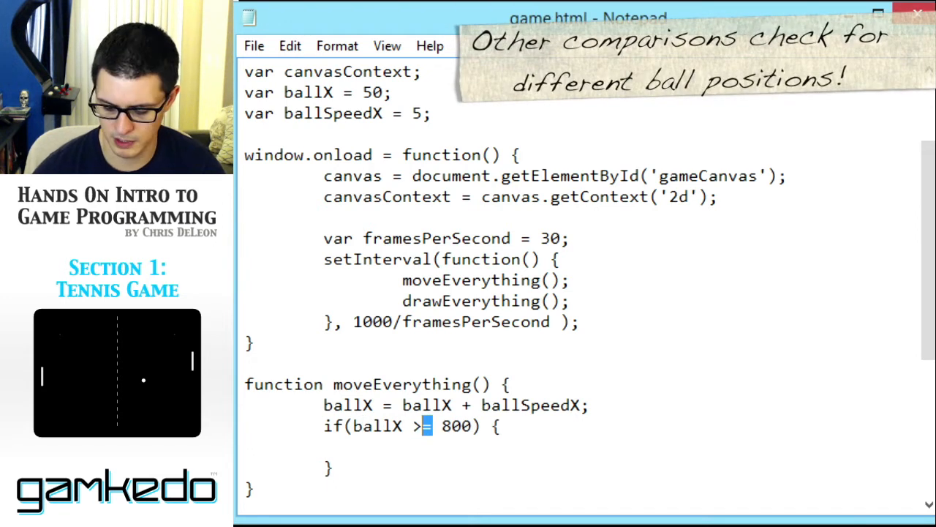
- Inside the if block, set ballSpeedX = -5;
{"action": "type", "text": "<"}
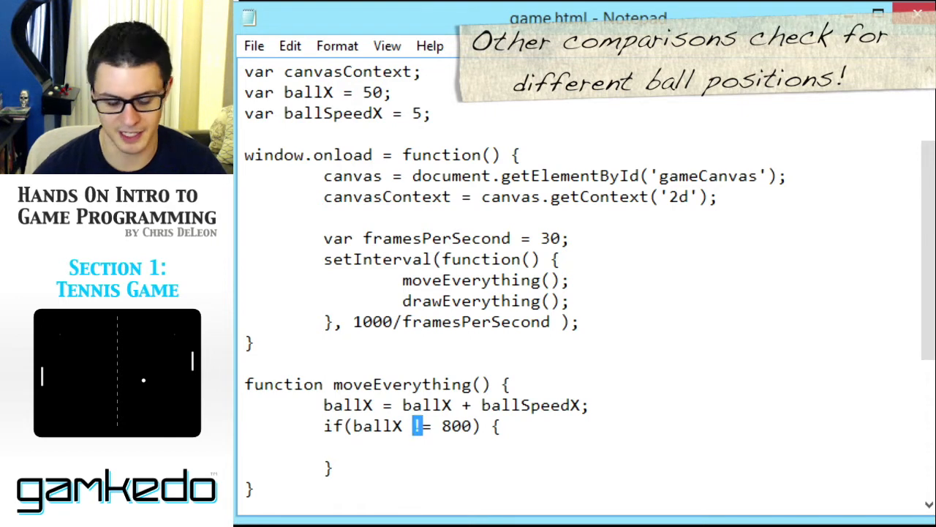
{"action": "type", "text": "=="}
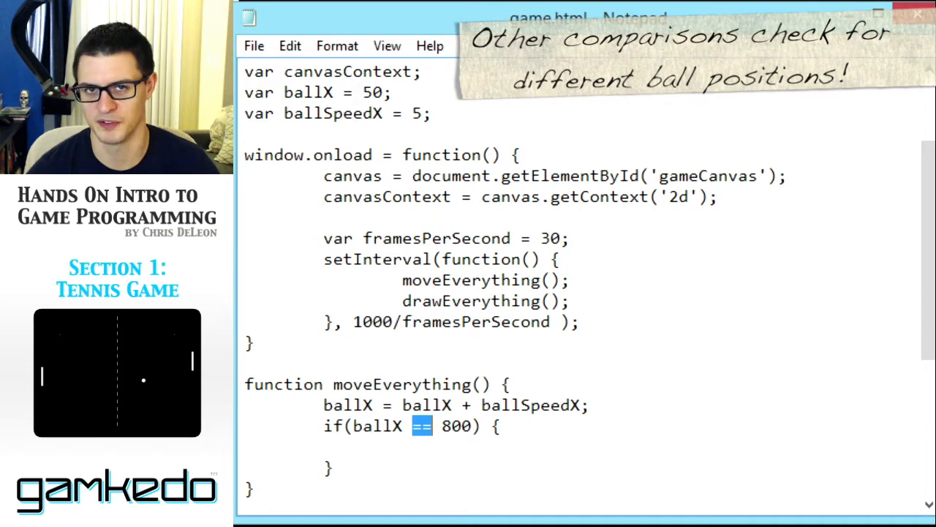
{"action": "type", "text": ">"}
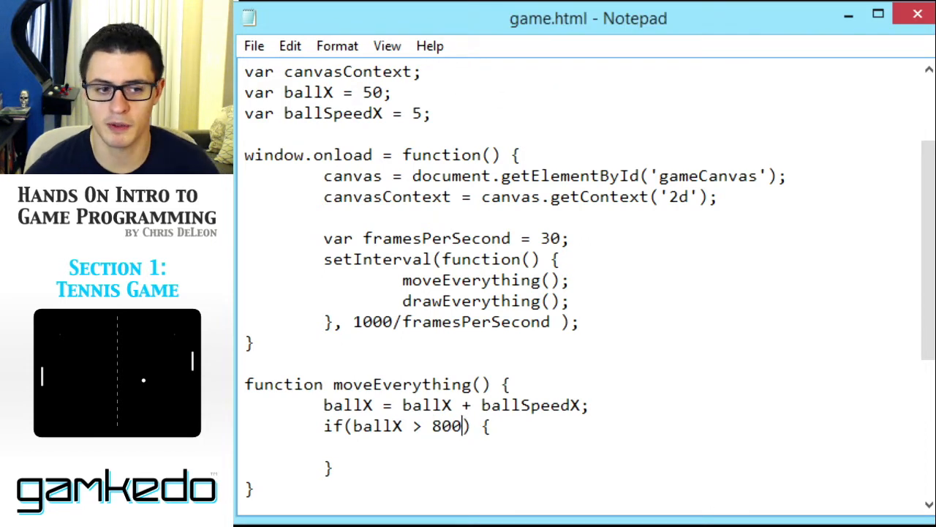
{"action": "left_click_drag", "start_coordinate": [355, 425], "coordinate": [463, 426]}
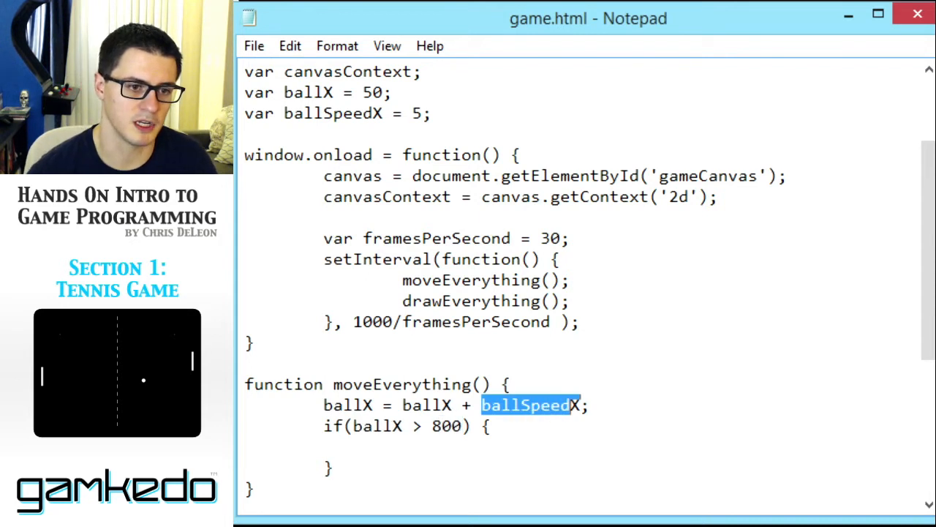
{"action": "type", "text": "ballSpeedX"}
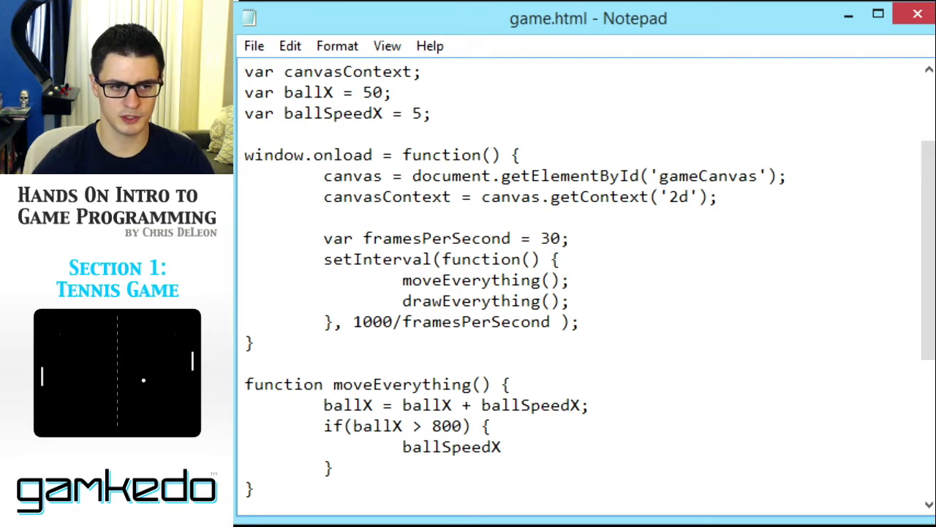
{"action": "type", "text": "= -5;"}
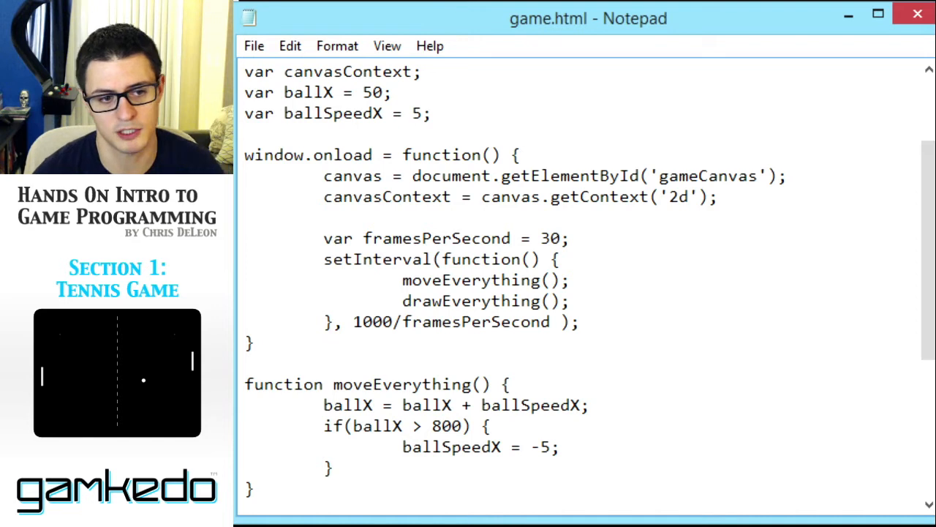
{"action": "double_click", "coordinate": [540, 447]}
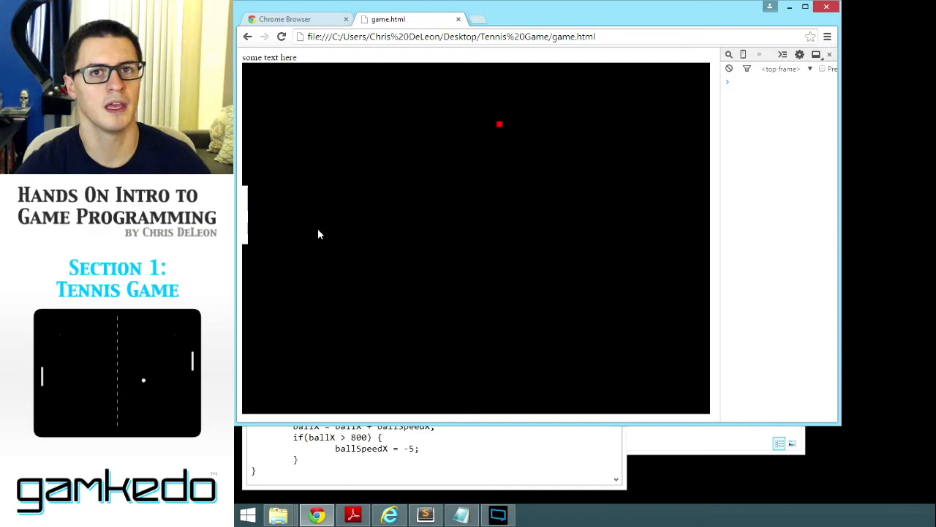
- Change the starting value var ballSpeedX = 5 to 15
{"action": "left_click", "coordinate": [460, 515]}
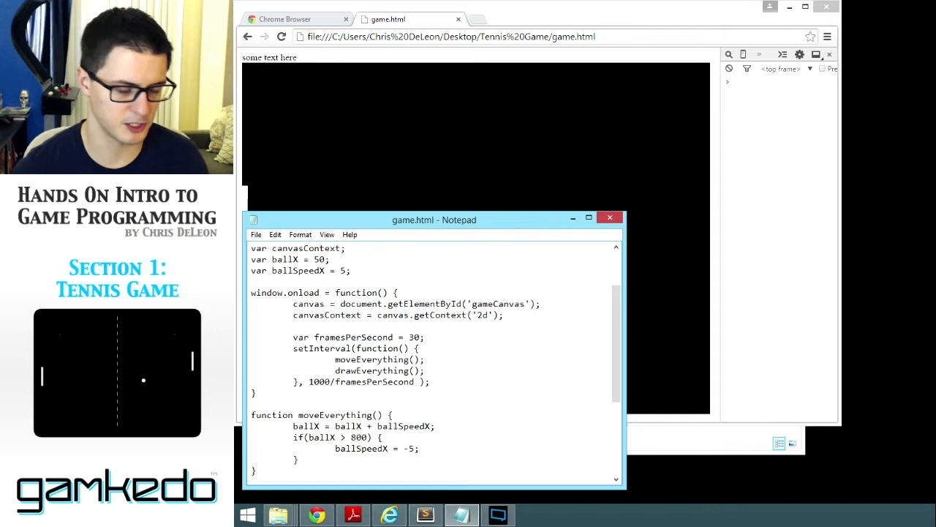
{"action": "type", "text": "1"}
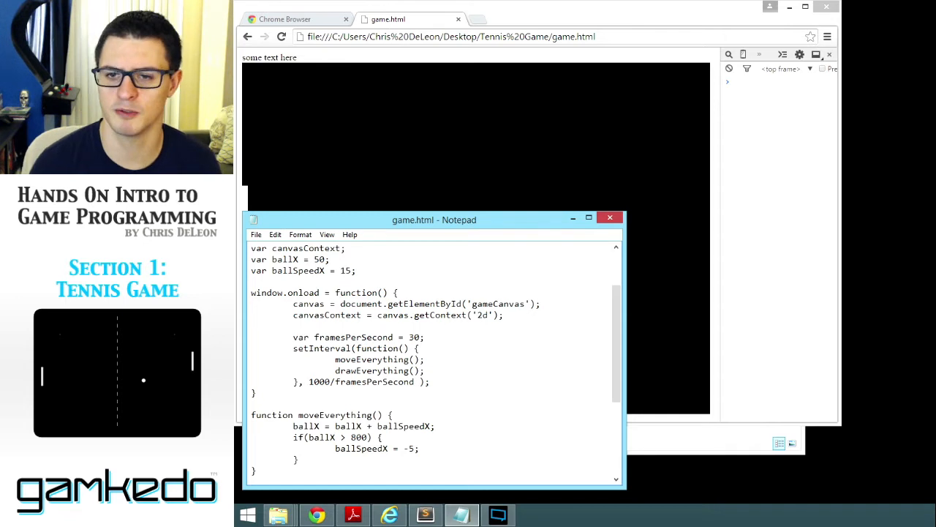
{"action": "left_click", "coordinate": [589, 220]}
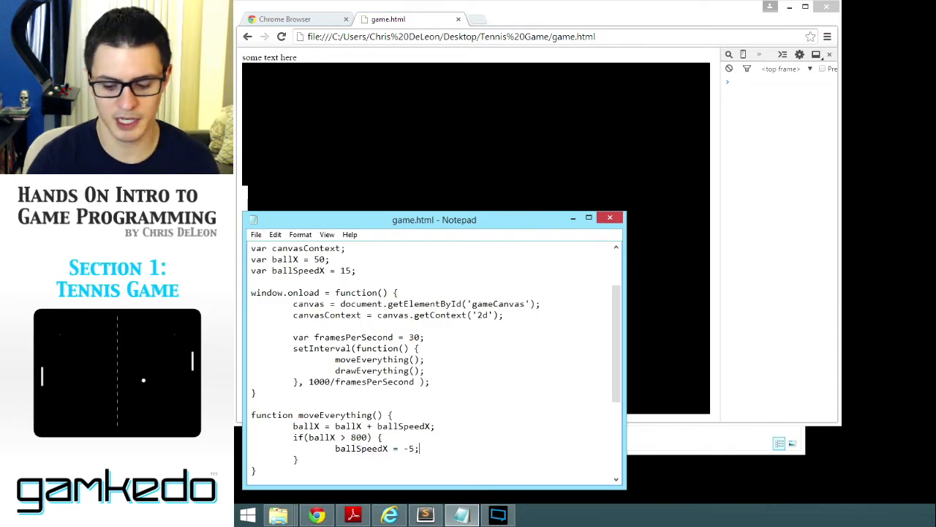
- Make the bounce set ballSpeedX to -ballSpeedX instead of -5
{"action": "type", "text": "ballSpeedX"}
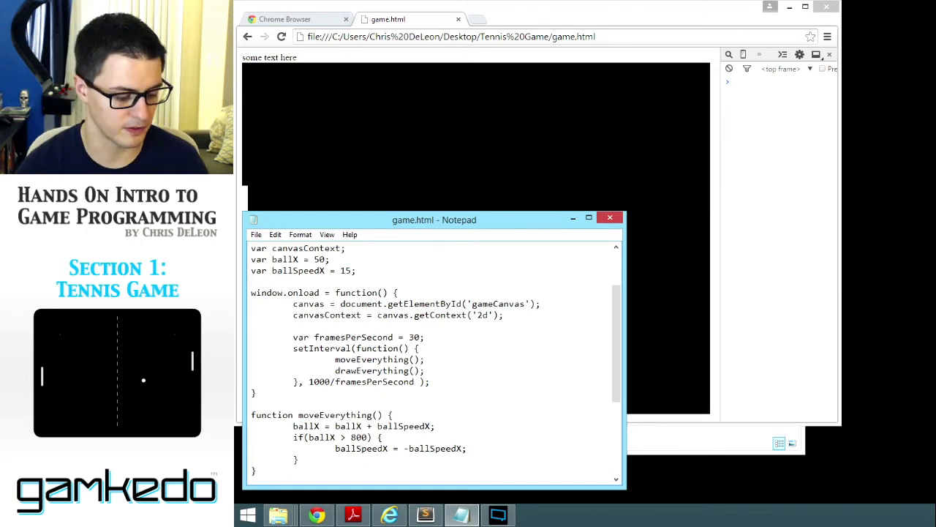
{"action": "left_click", "coordinate": [589, 220]}
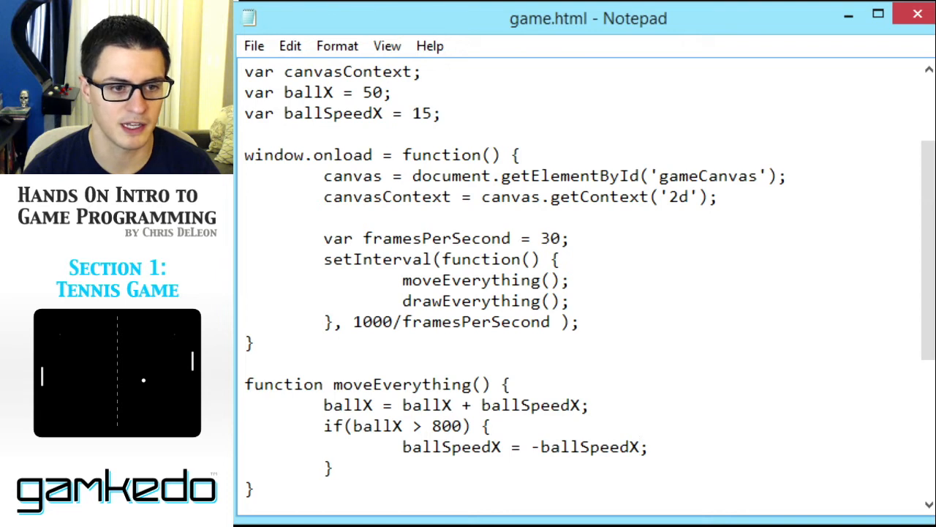
{"action": "double_click", "coordinate": [417, 447]}
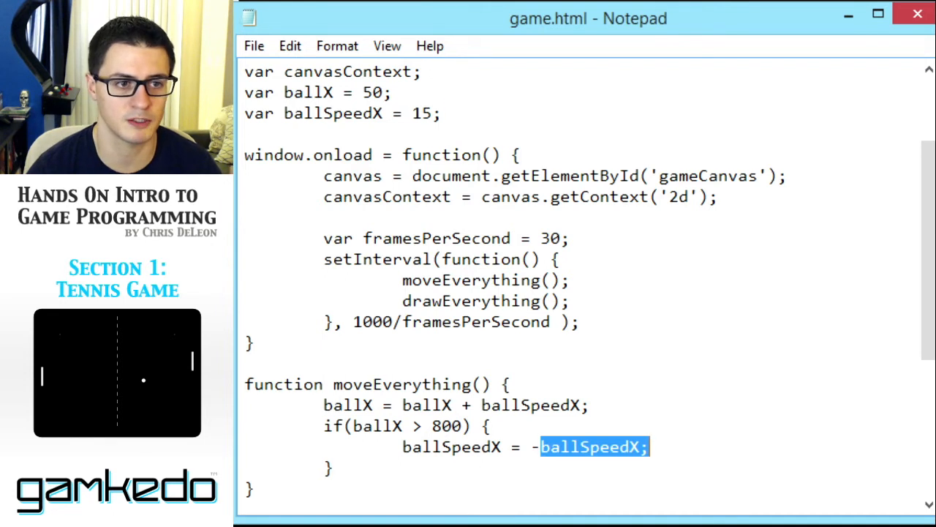
- Set the starting ballSpeedX to 10 and highlight the 800 right-edge limit
{"action": "type", "text": "10"}
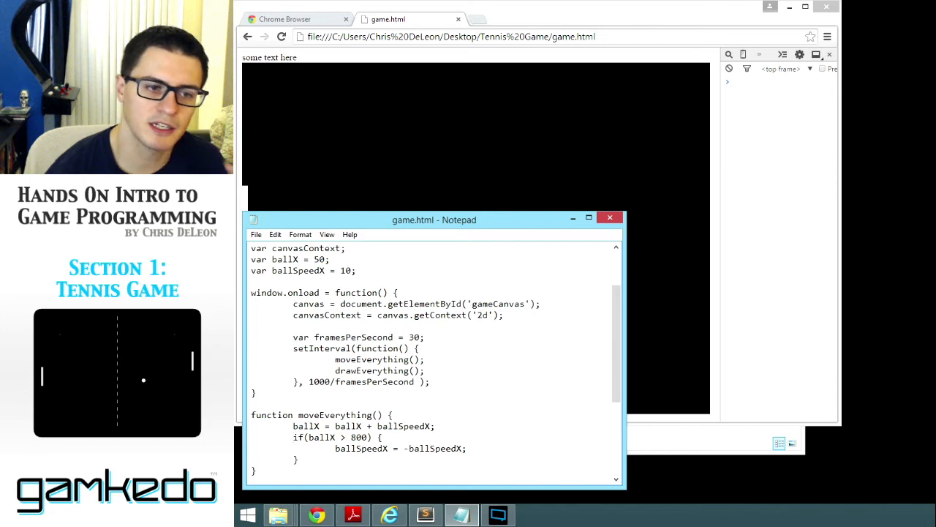
{"action": "double_click", "coordinate": [359, 436]}
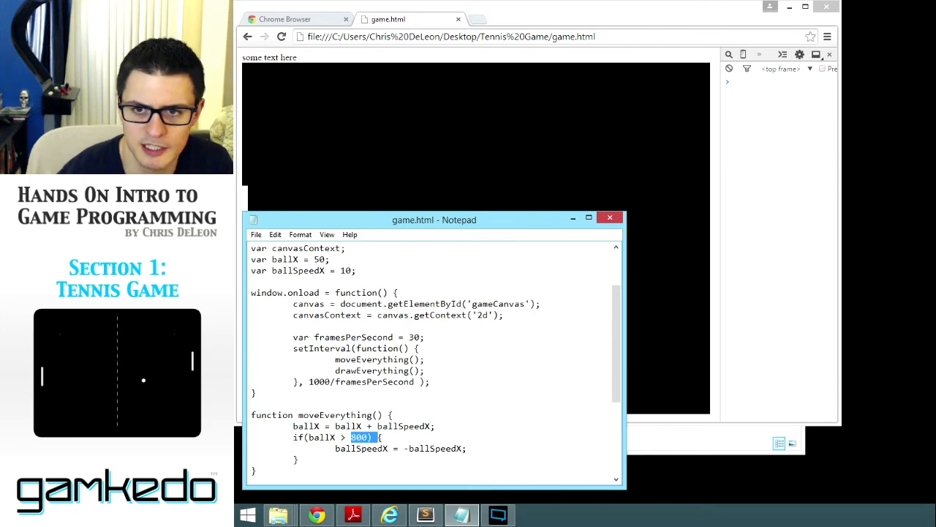
{"action": "left_click", "coordinate": [589, 220]}
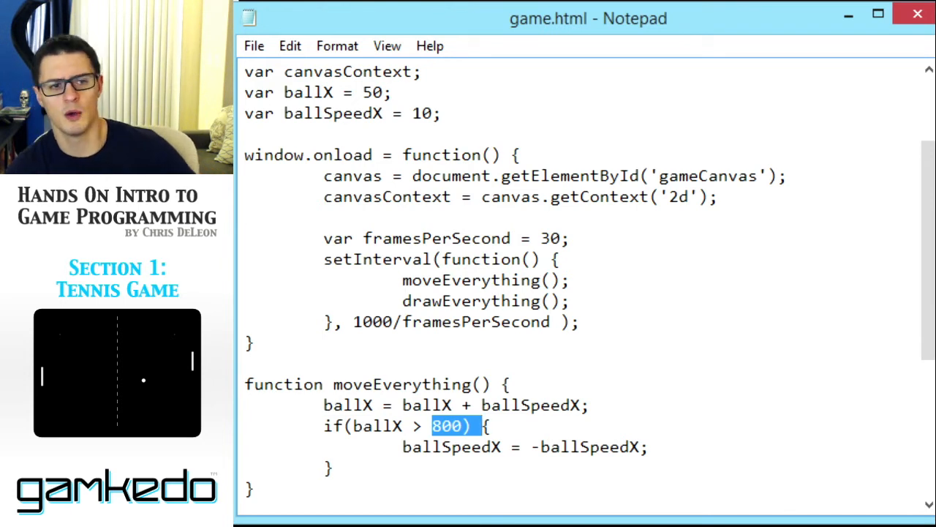
{"action": "left_click", "coordinate": [442, 426]}
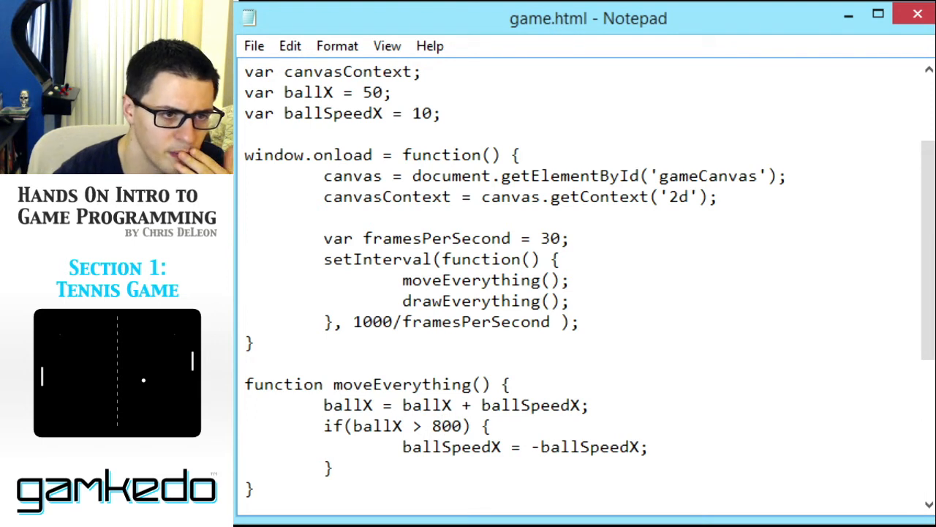
- Replace 800 in the bounce condition with canvas.width
{"action": "scroll", "scroll_direction": "down", "scroll_amount": 3}
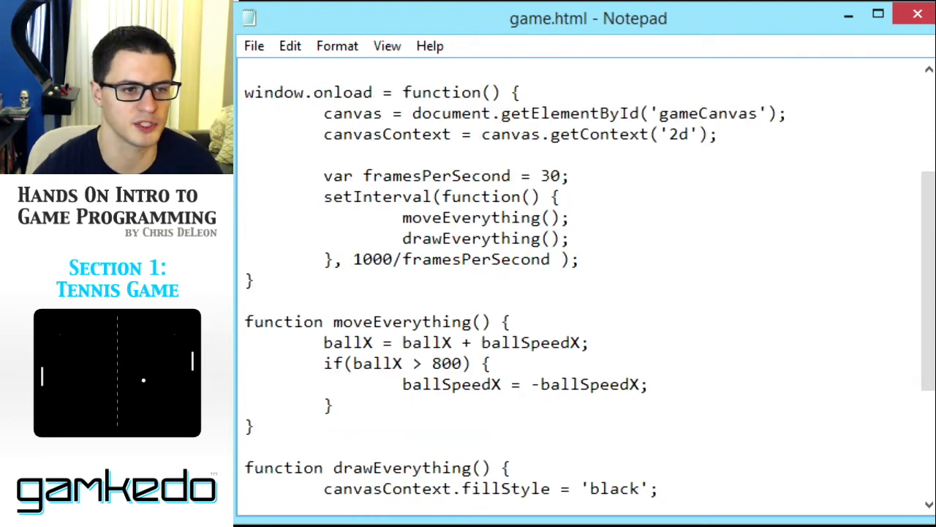
{"action": "type", "text": "c"}
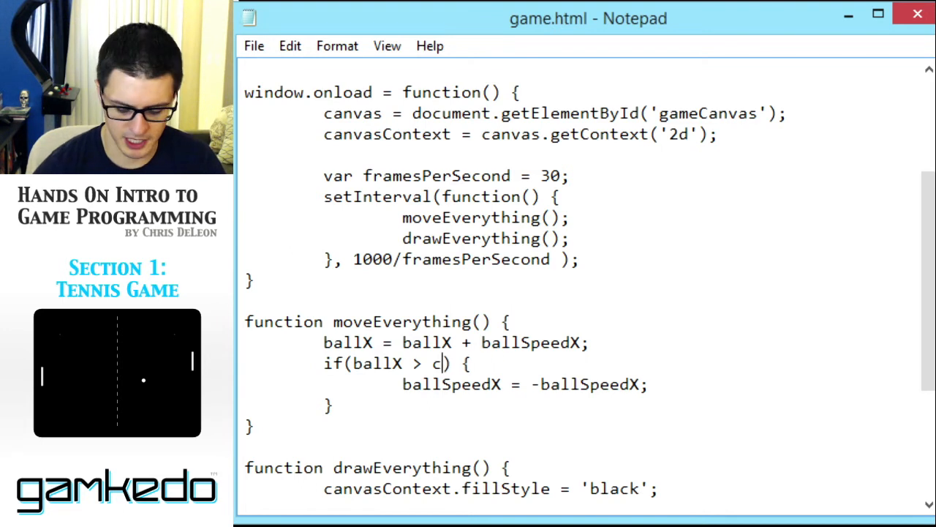
{"action": "type", "text": "anvas.width"}
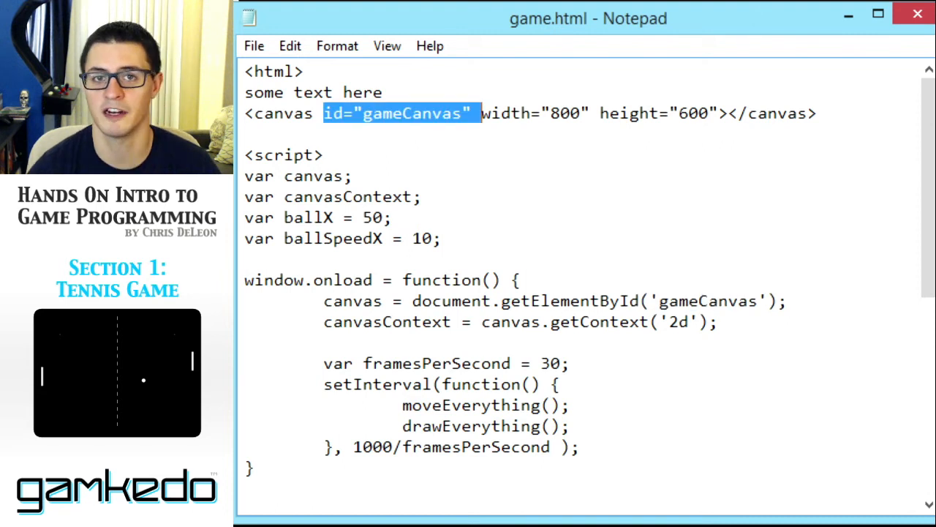
- Compare the canvas tag's width attribute with canvas.width, then select the bounce block
{"action": "left_click", "coordinate": [483, 113]}
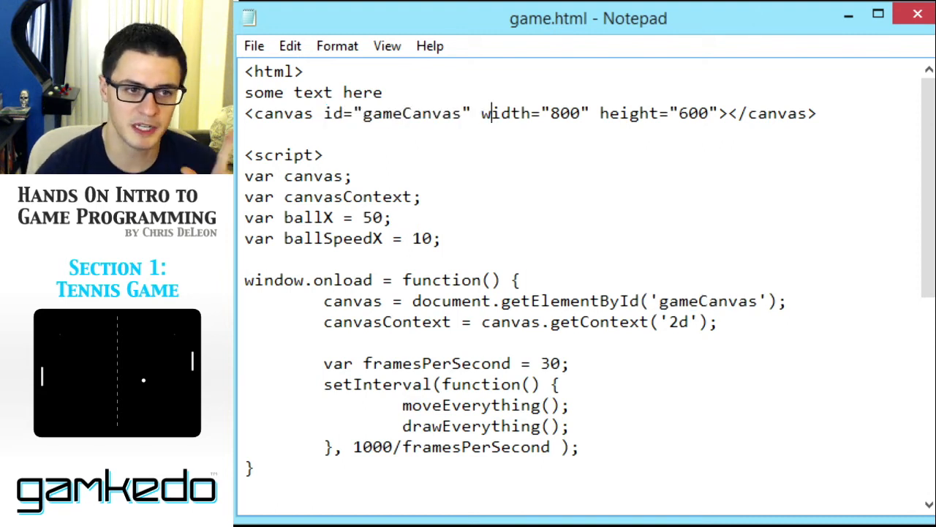
{"action": "left_click_drag", "start_coordinate": [482, 113], "coordinate": [738, 113]}
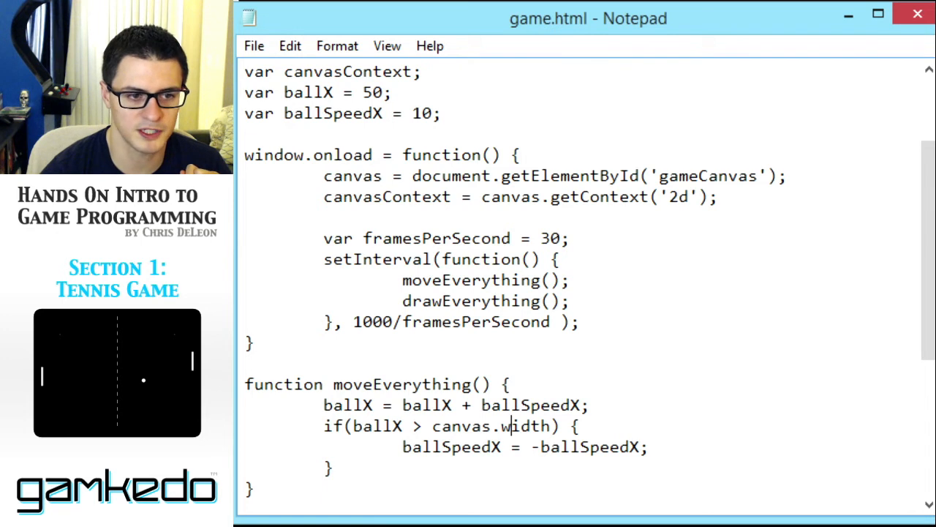
{"action": "double_click", "coordinate": [483, 426]}
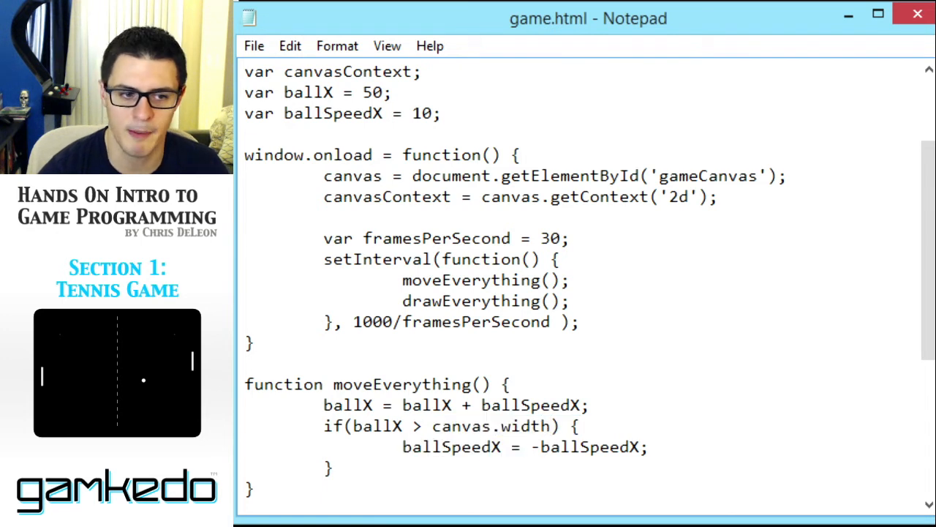
{"action": "double_click", "coordinate": [492, 426]}
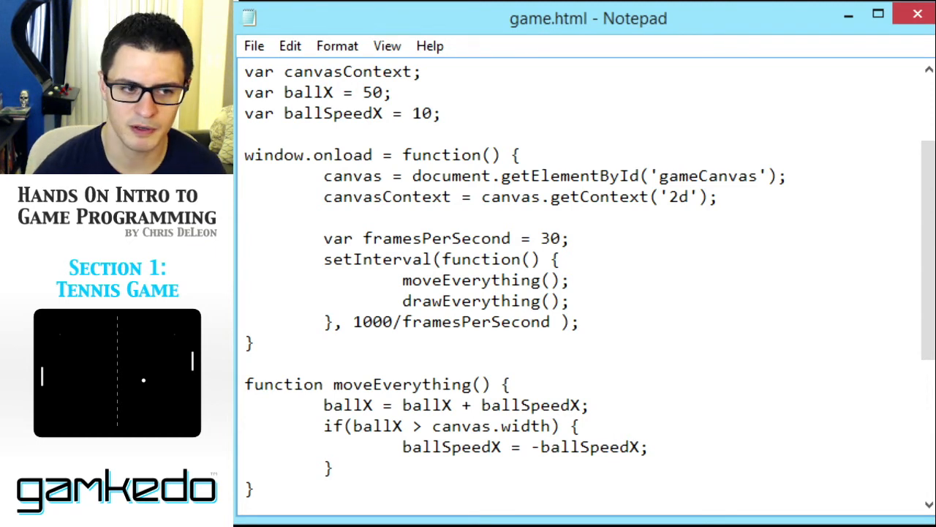
{"action": "scroll", "scroll_direction": "down", "scroll_amount": 3}
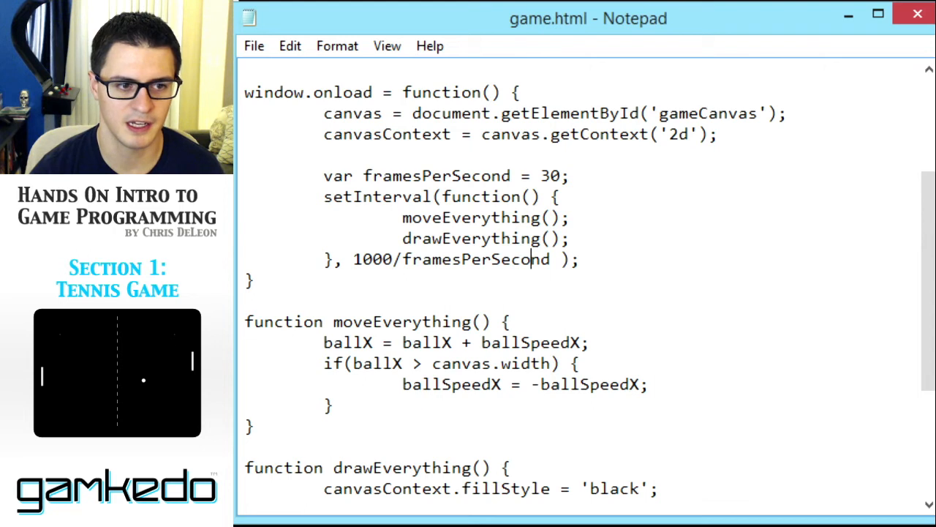
{"action": "left_click_drag", "start_coordinate": [324, 364], "coordinate": [582, 364]}
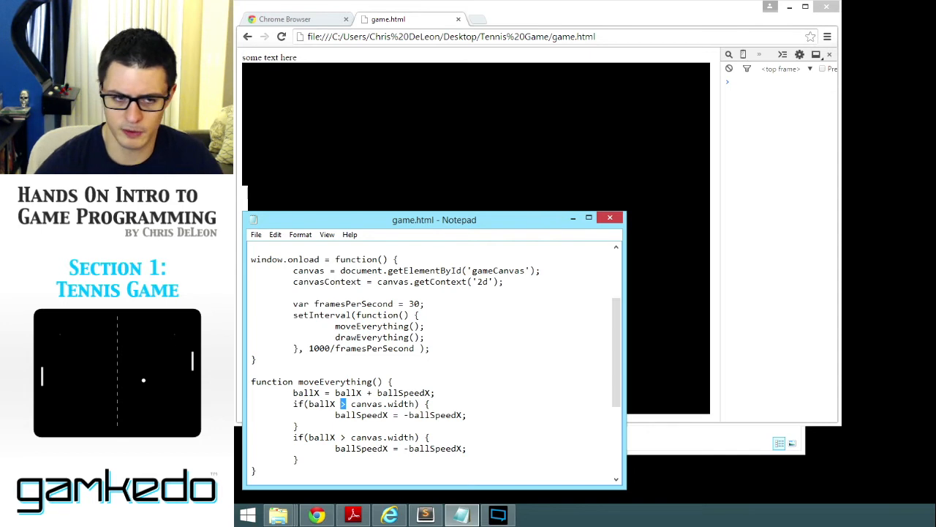
- In the first copied if block, replace canvas.width with 0
{"action": "double_click", "coordinate": [374, 403]}
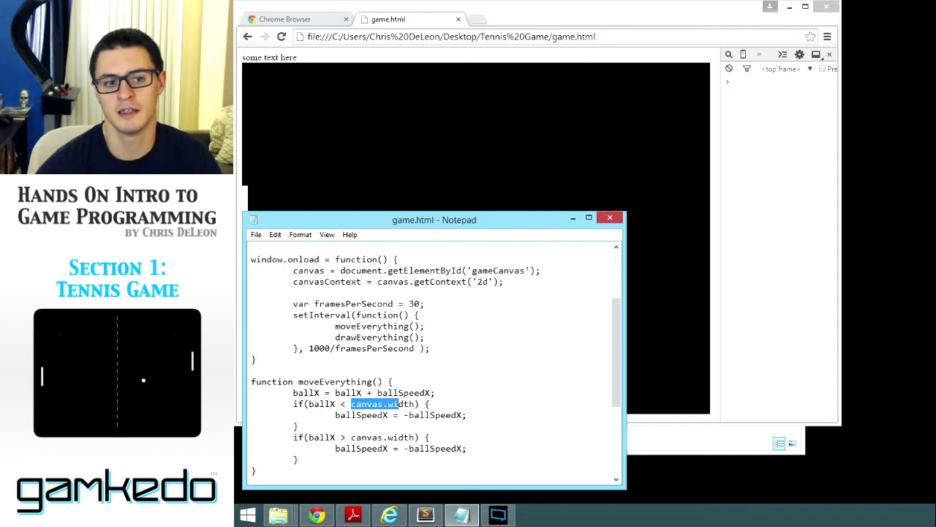
{"action": "type", "text": "0"}
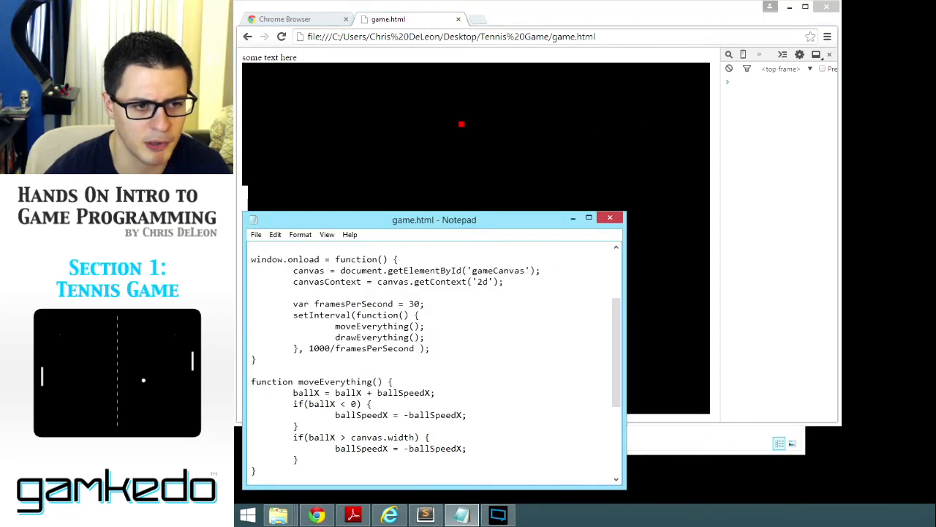
{"action": "left_click_drag", "start_coordinate": [336, 415], "coordinate": [467, 415]}
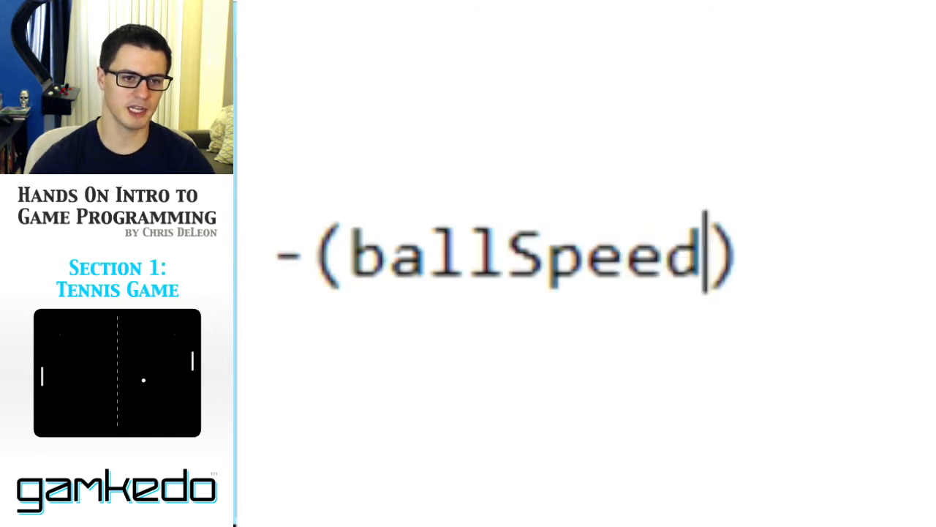
{"action": "type", "text": "X = -ballSpeedX;"}
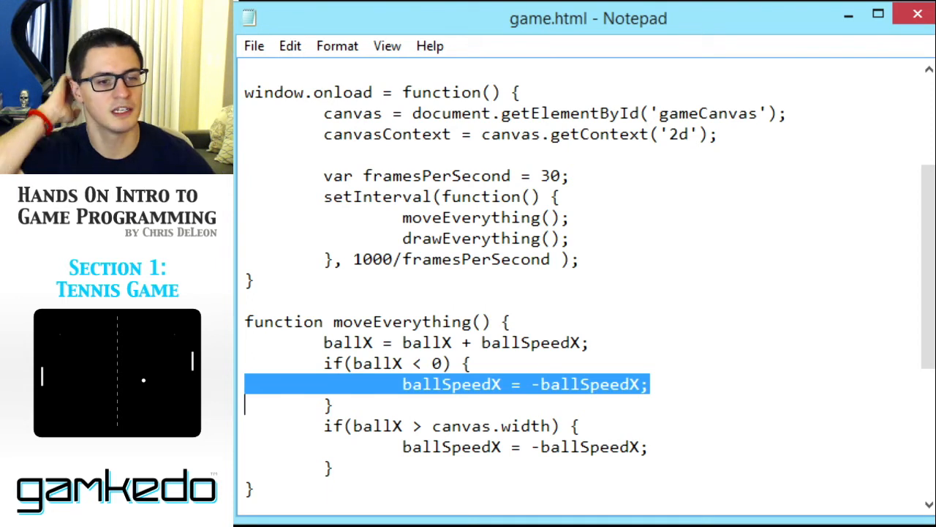
{"action": "scroll", "scroll_direction": "down", "scroll_amount": 3}
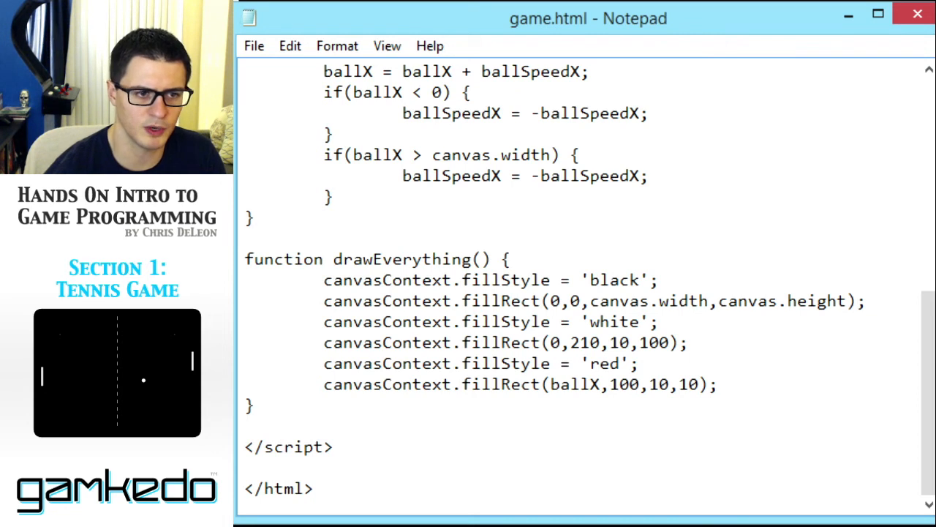
{"action": "left_click_drag", "start_coordinate": [323, 279], "coordinate": [808, 300]}
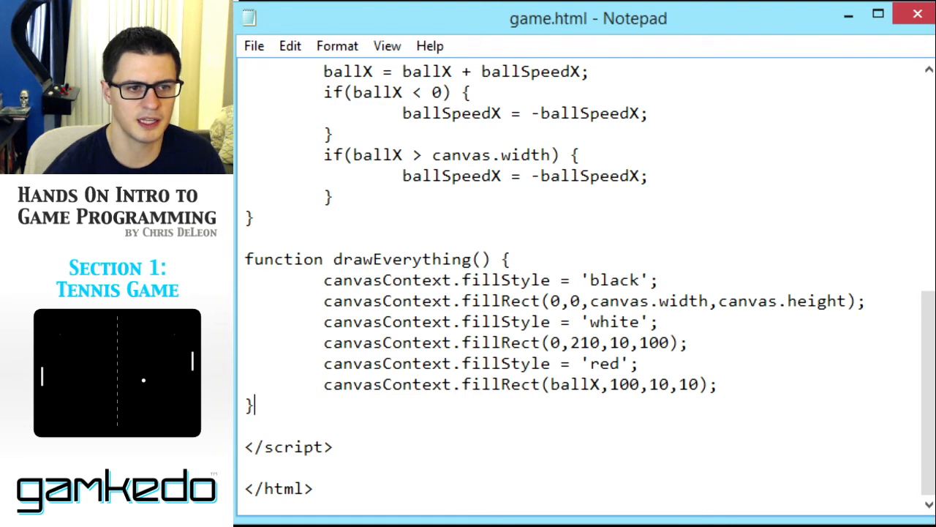
- Define function colorRect(leftX, topY, width, height, drawColor) below drawEverything, holding the black fill lines
{"action": "type", "text": "fnu"}
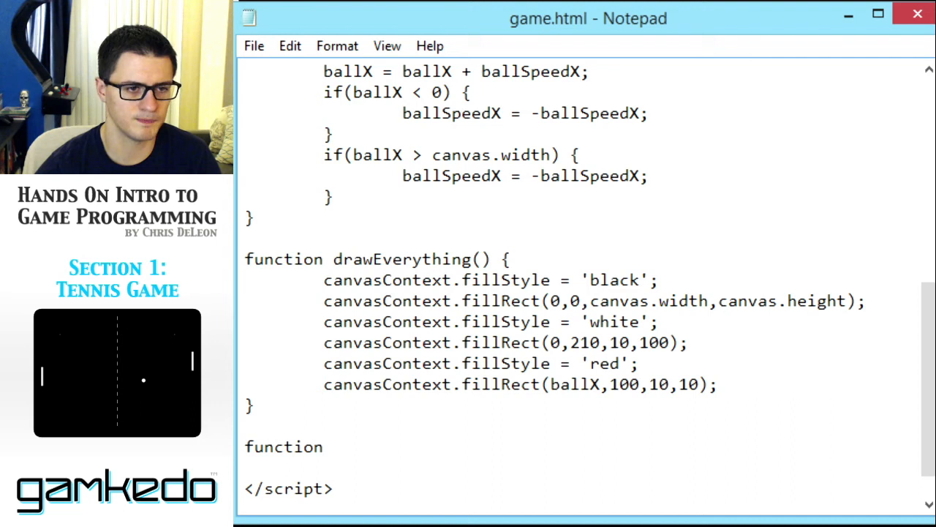
{"action": "type", "text": "colorRect"}
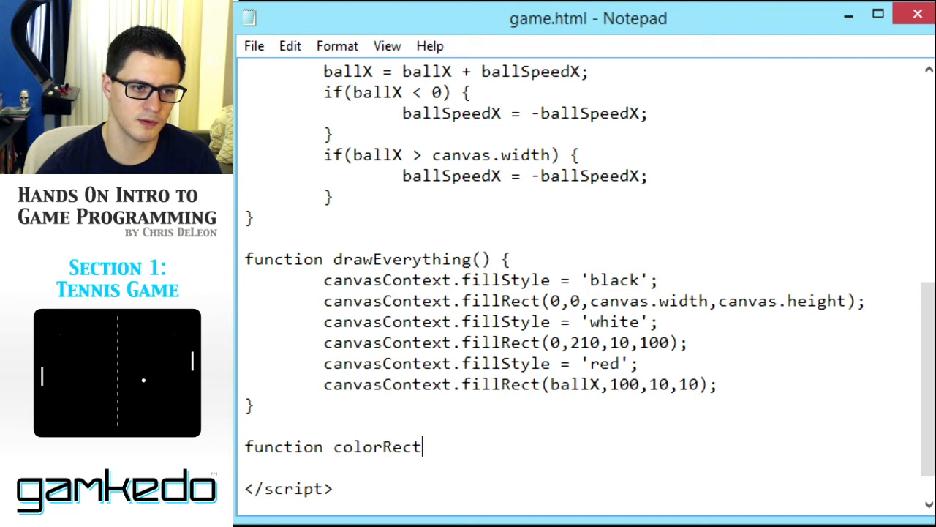
{"action": "type", "text": "() {"}
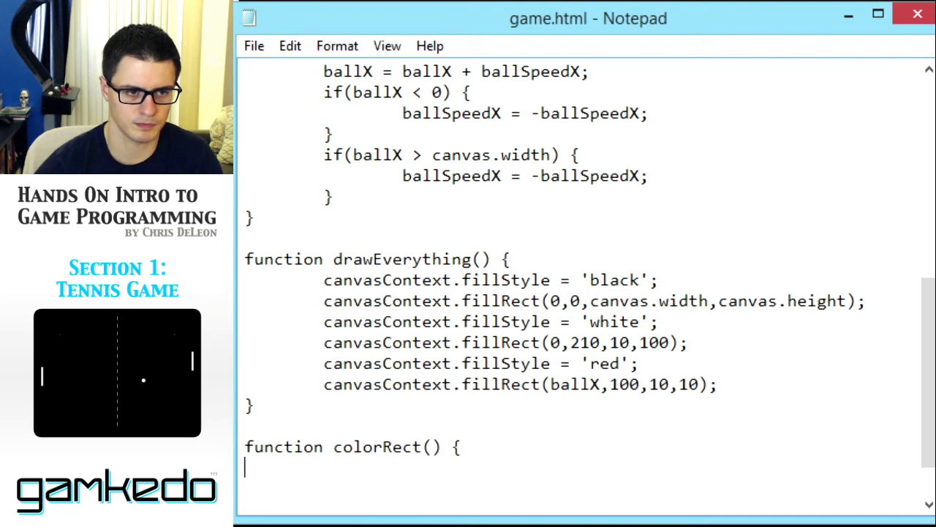
{"action": "type", "text": "}"}
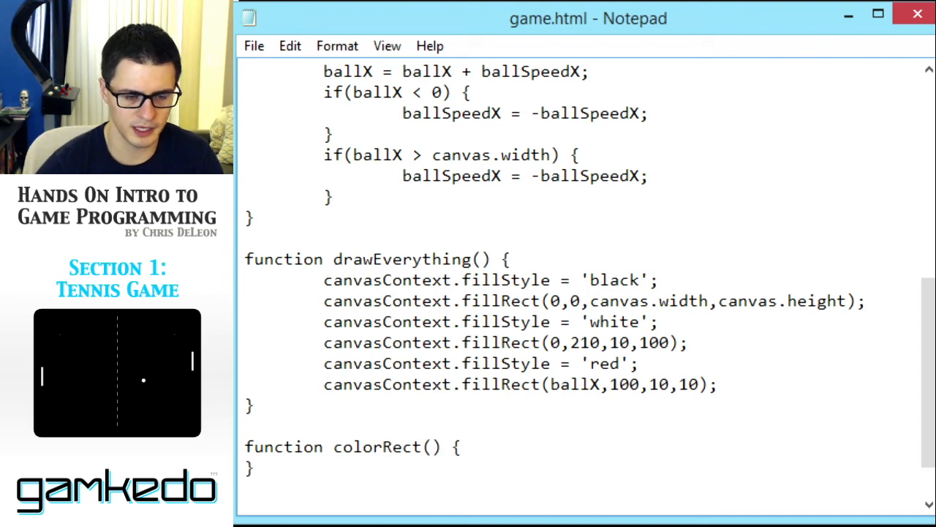
{"action": "type", "text": "leftX,"}
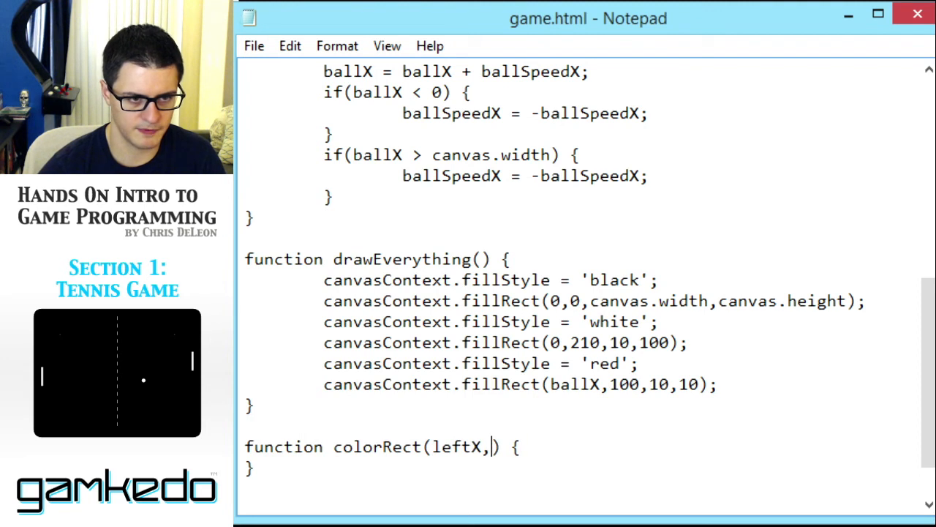
{"action": "type", "text": "topY,"}
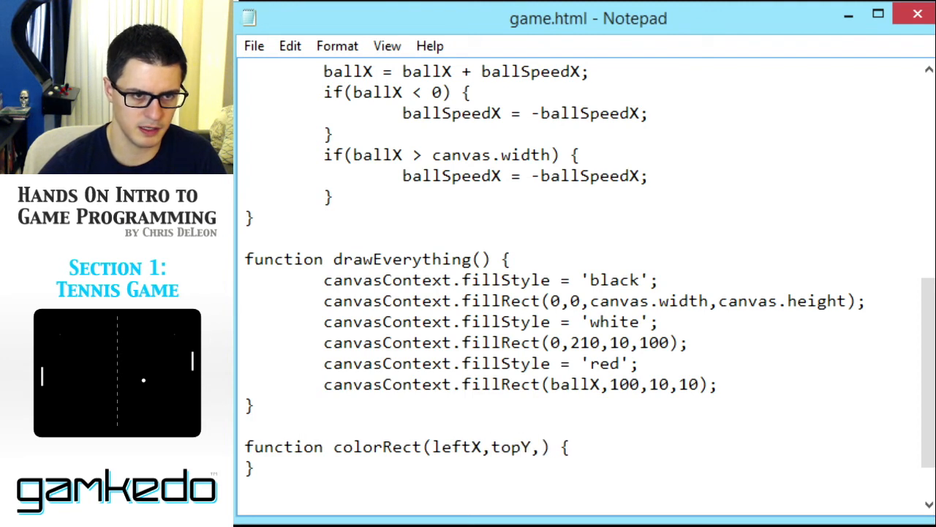
{"action": "type", "text": "width"}
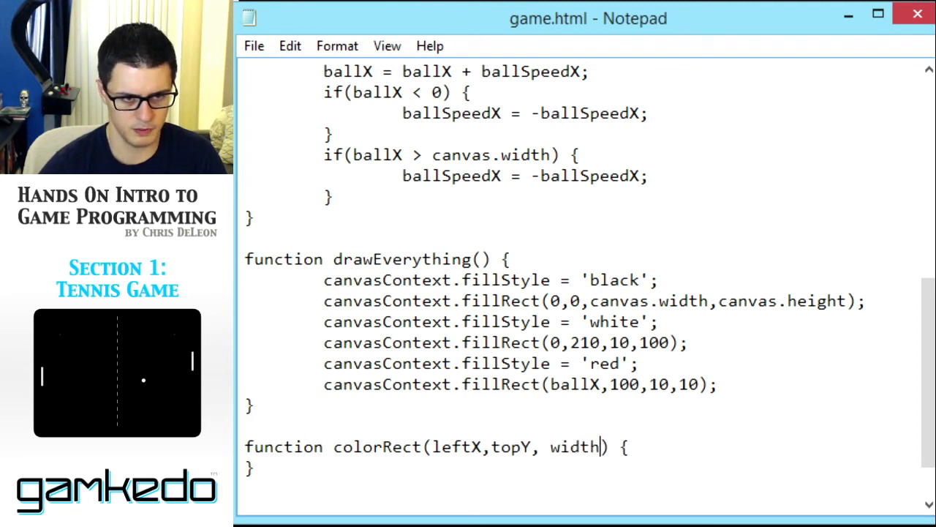
{"action": "type", "text": ",height,"}
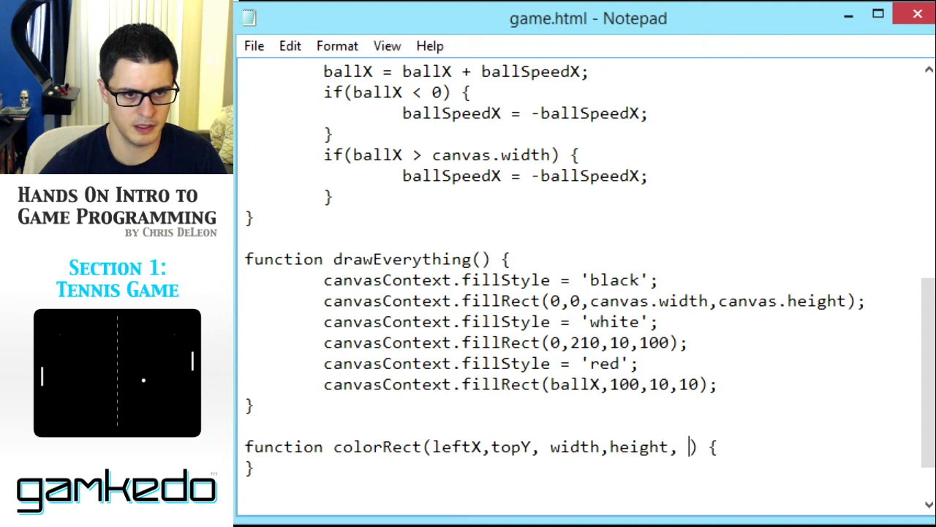
{"action": "type", "text": "drawColor"}
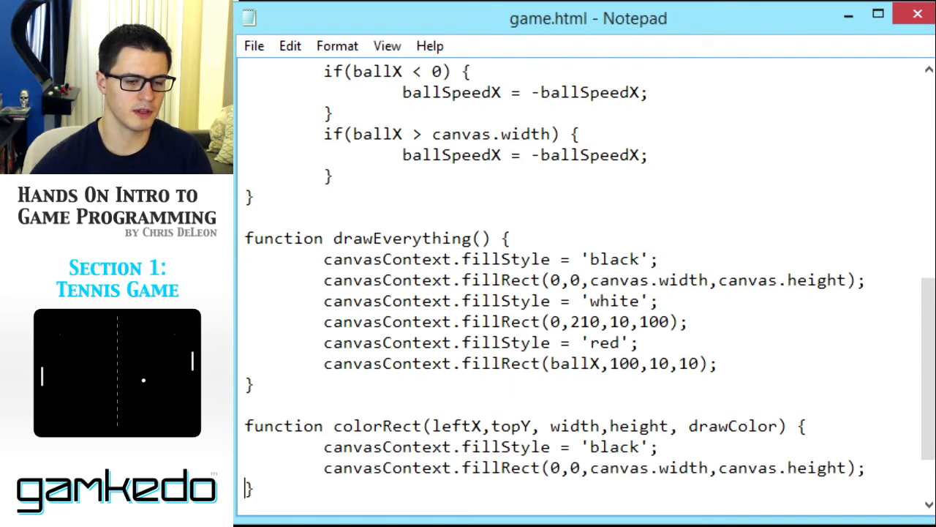
{"action": "scroll", "scroll_direction": "down", "scroll_amount": 3}
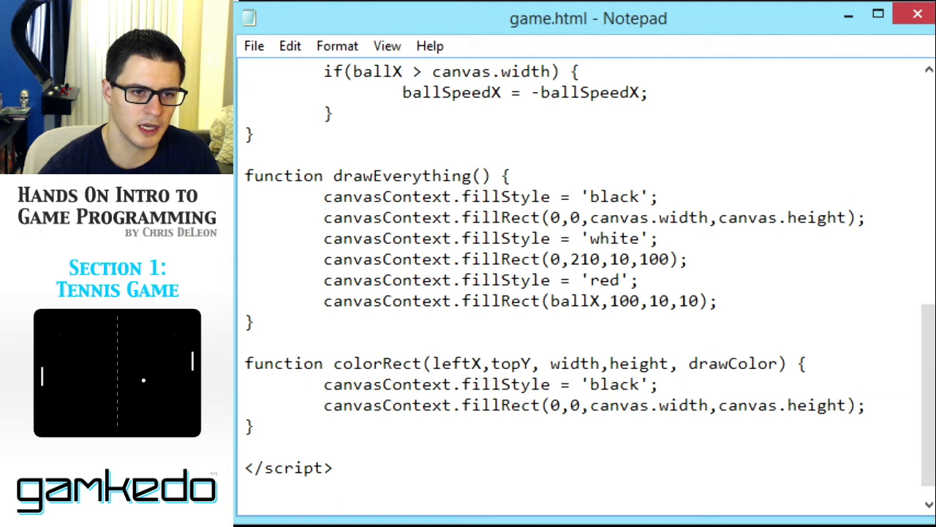
- Make colorRect fill drawColor at leftX, topY, width, height; background fill now calls colorRect
{"action": "double_click", "coordinate": [733, 362]}
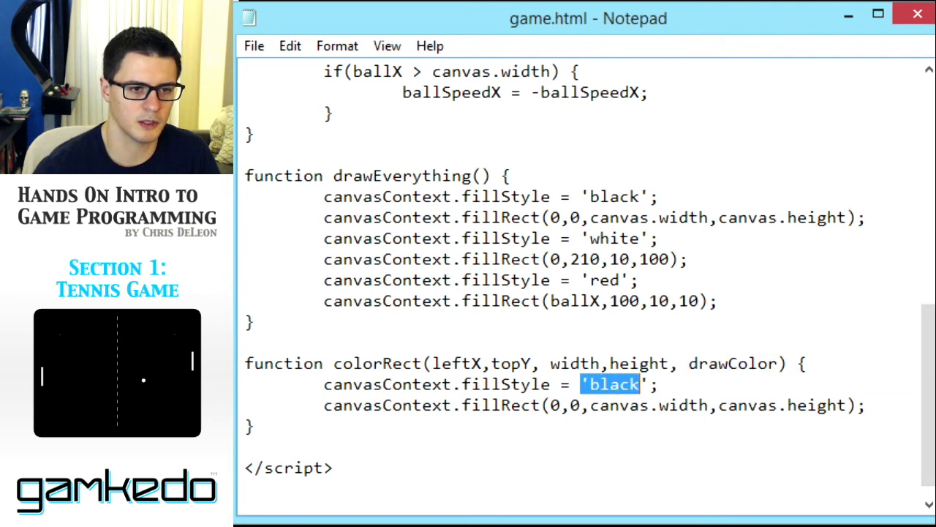
{"action": "type", "text": "drawColor"}
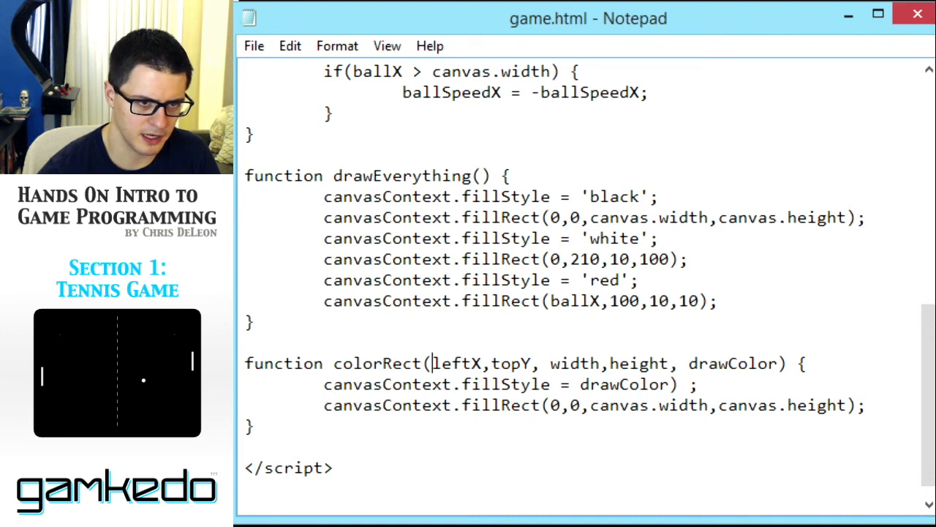
{"action": "left_click_drag", "start_coordinate": [435, 364], "coordinate": [667, 364]}
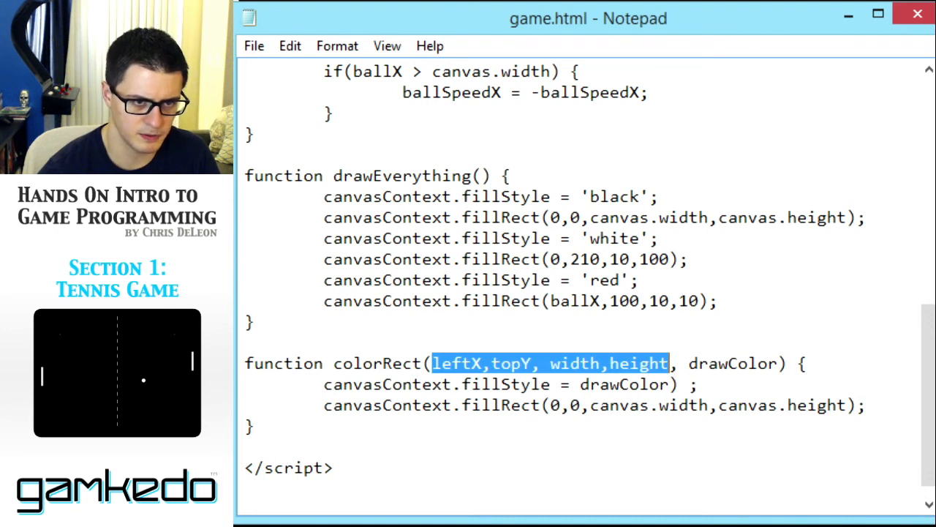
{"action": "left_click", "coordinate": [557, 405]}
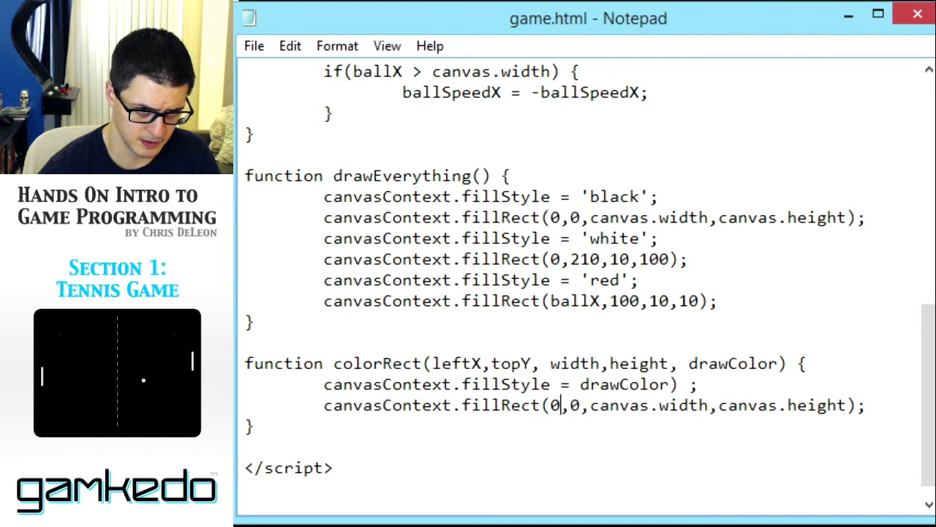
{"action": "left_click_drag", "start_coordinate": [553, 405], "coordinate": [780, 405]}
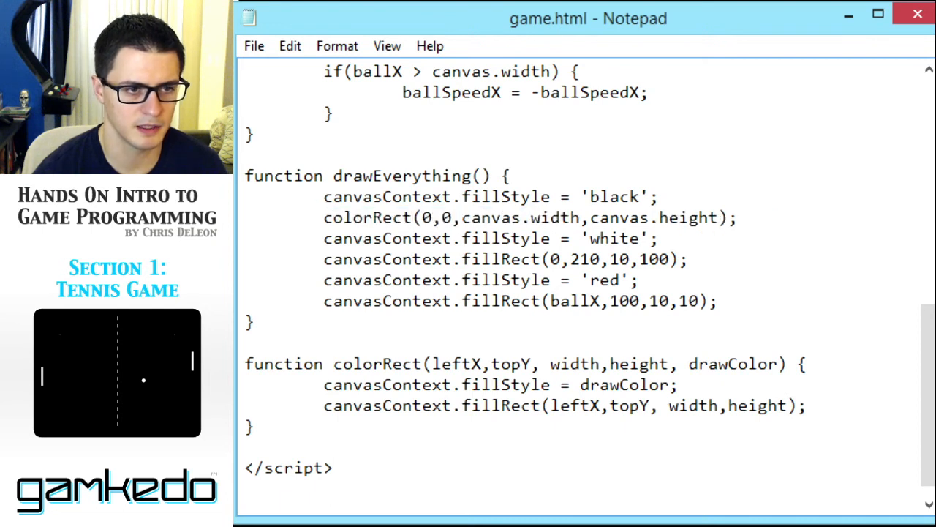
{"action": "double_click", "coordinate": [427, 217]}
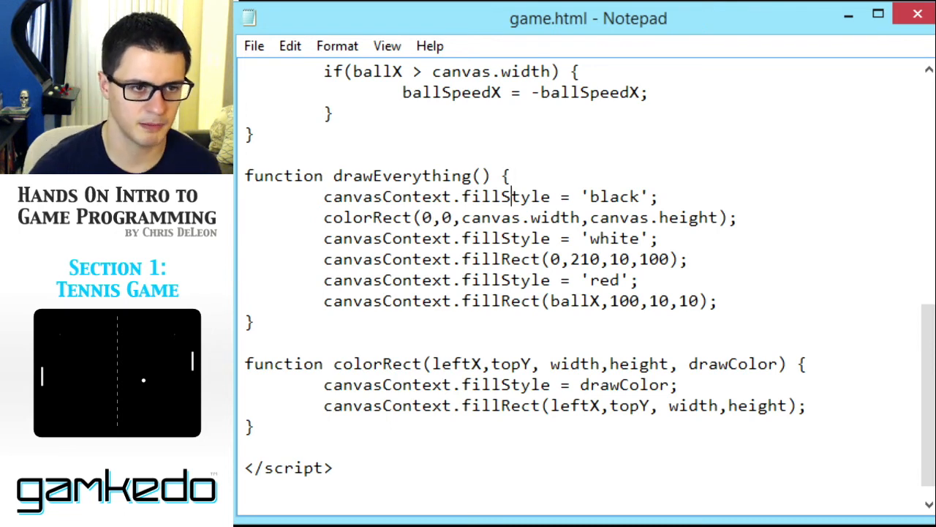
- Remove the fill-style lines and pass 'black' to the background colorRect call
{"action": "double_click", "coordinate": [605, 196]}
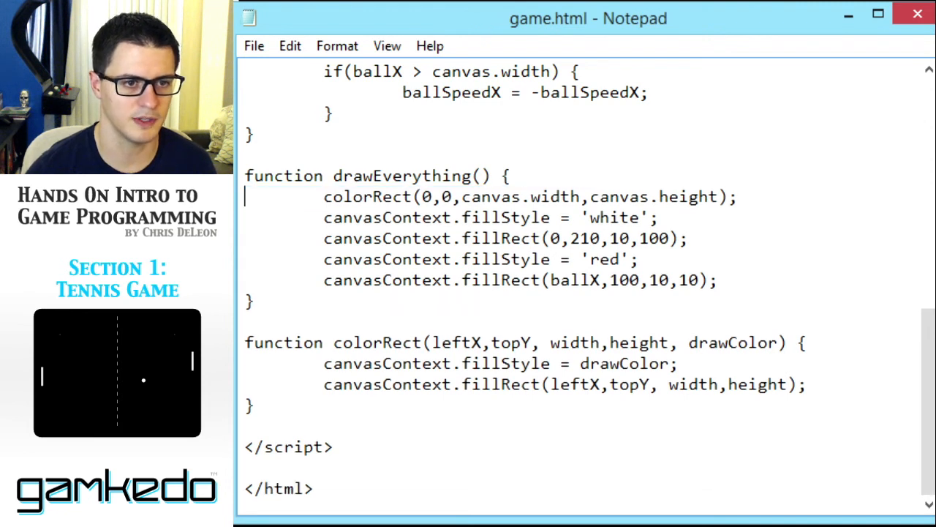
{"action": "type", "text": ",'black'"}
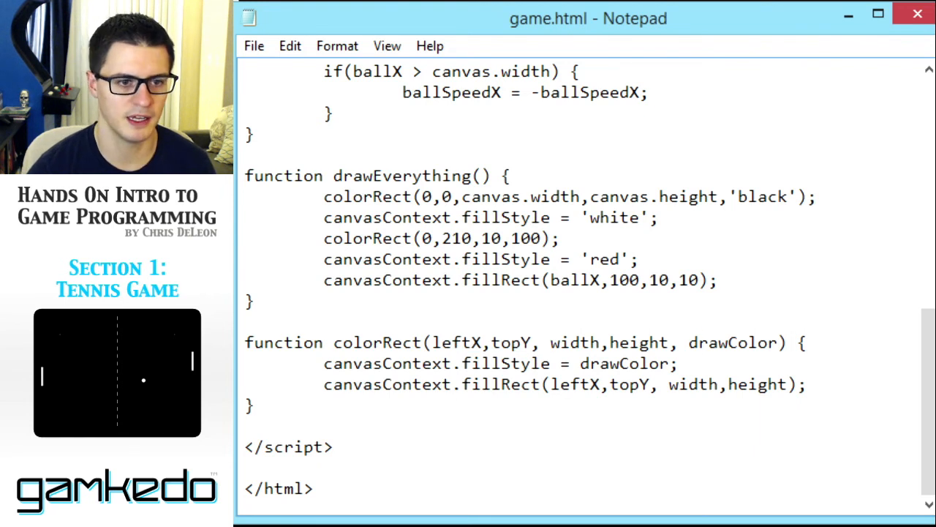
{"action": "left_click", "coordinate": [706, 342]}
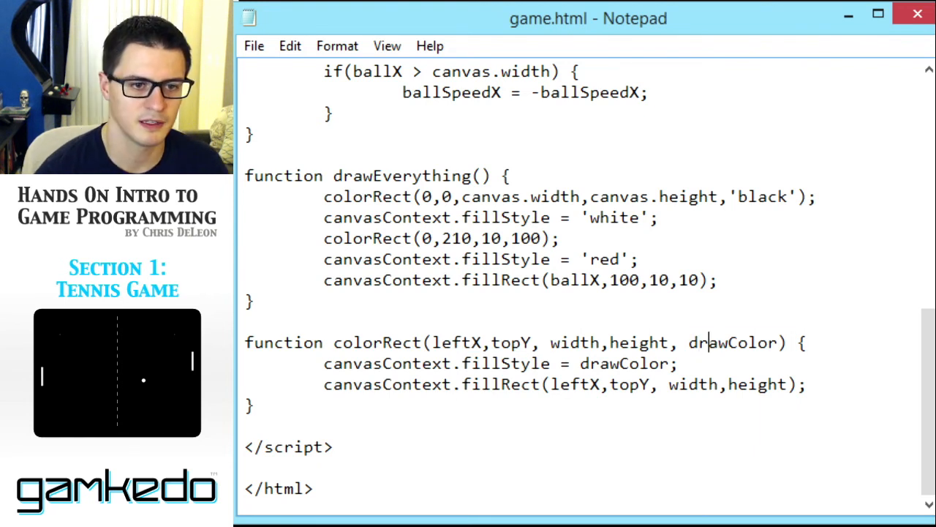
{"action": "double_click", "coordinate": [628, 363]}
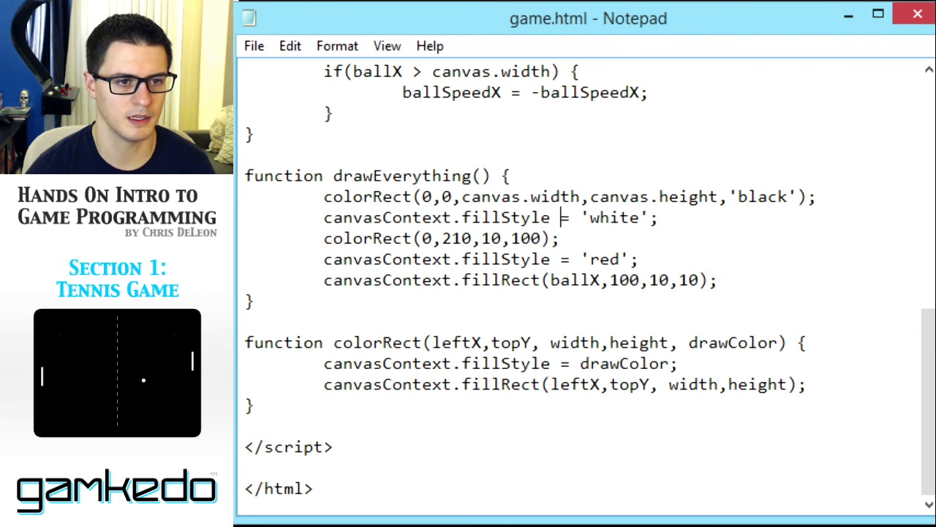
- Duplicate the white paddle call for the ball, recoloured 'red' with the ball's coordinates
{"action": "double_click", "coordinate": [611, 218]}
{"action": "type", "text": ",'white'"}
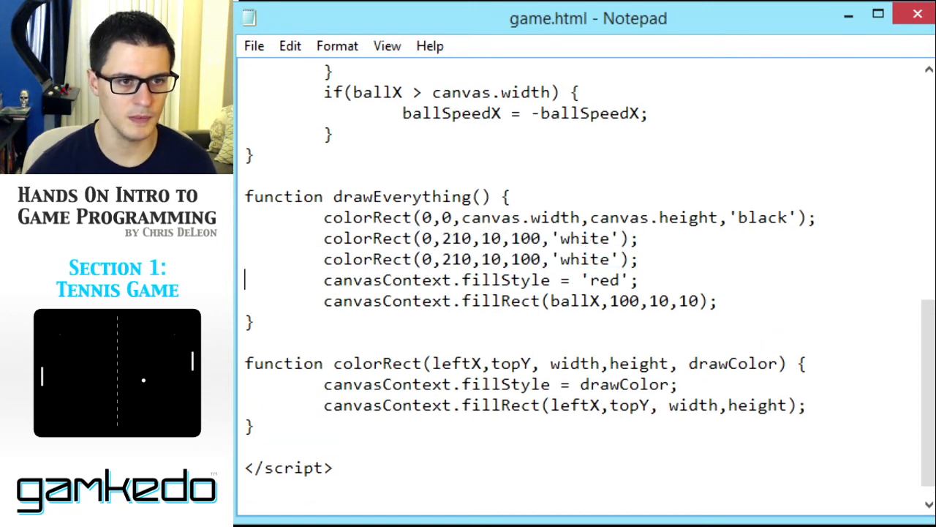
{"action": "double_click", "coordinate": [564, 259]}
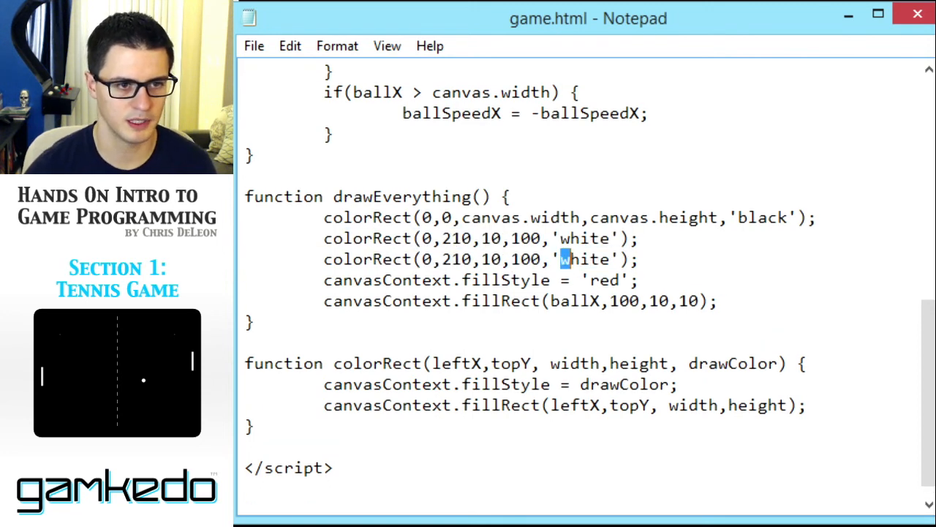
{"action": "type", "text": "red"}
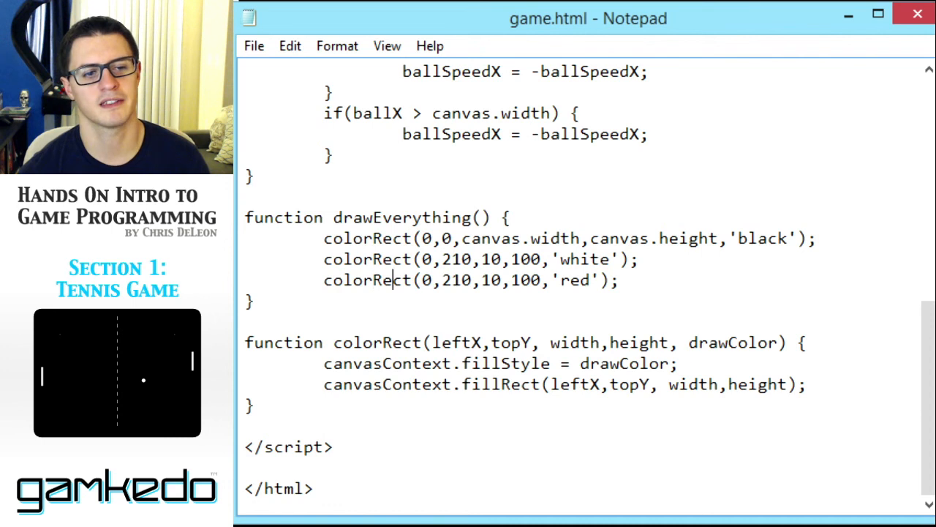
{"action": "left_click_drag", "start_coordinate": [423, 280], "coordinate": [538, 280]}
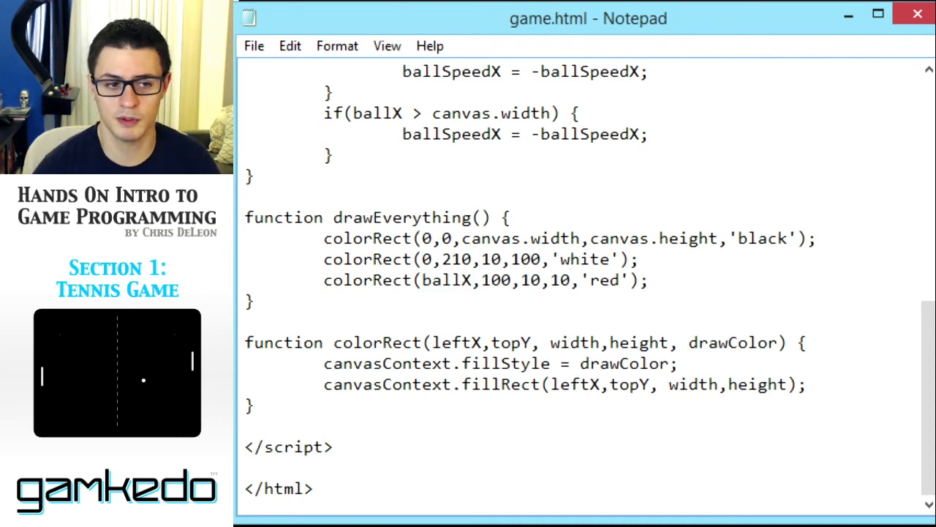
{"action": "left_click", "coordinate": [647, 281]}
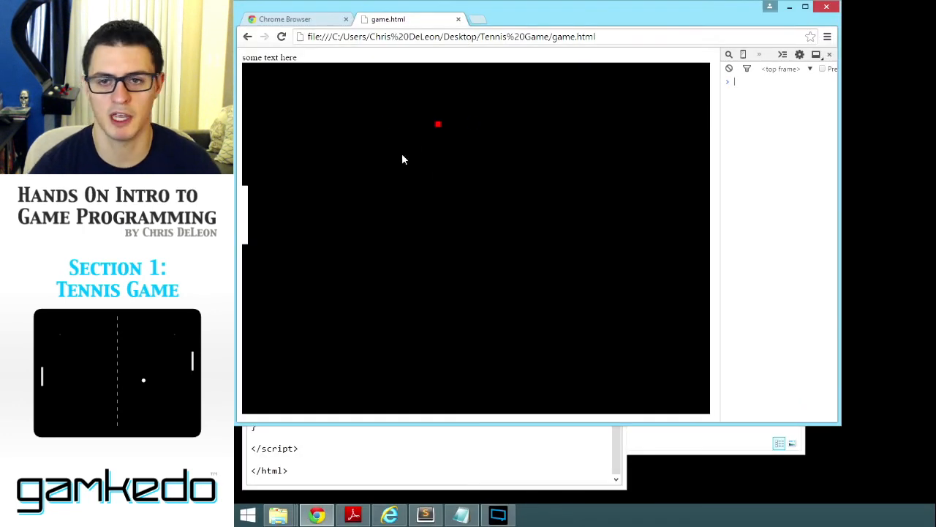
- Bring Notepad back in front of the reloaded game in Chrome
{"action": "left_click", "coordinate": [460, 514]}
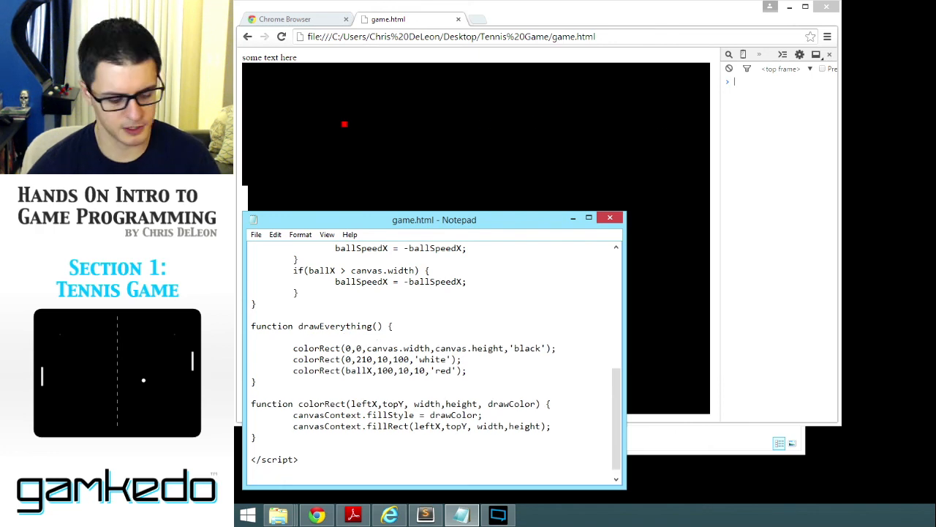
- Add comments 'next line blanks out the screen with black', 'left player paddle', 'draws the ball'; maximize Notepad
{"action": "type", "text": "//"}
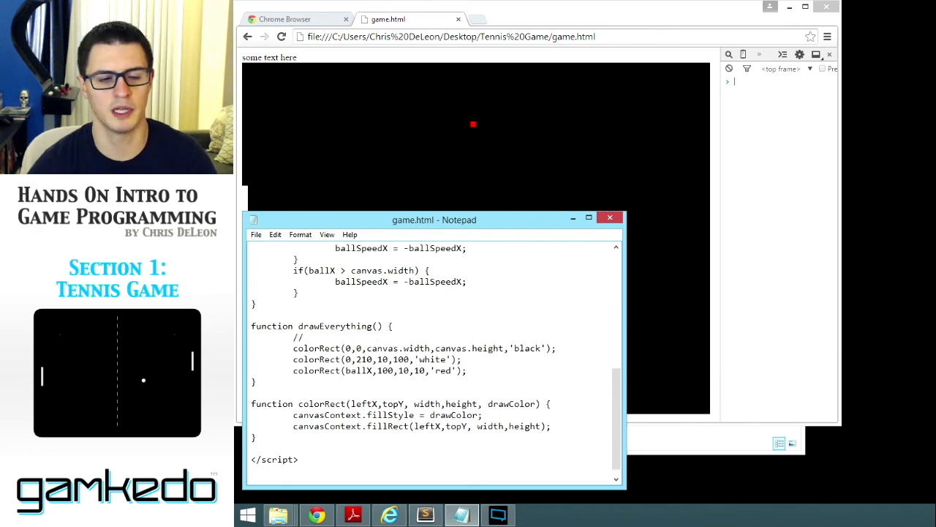
{"action": "type", "text": "// next line blanks out the screen with black"}
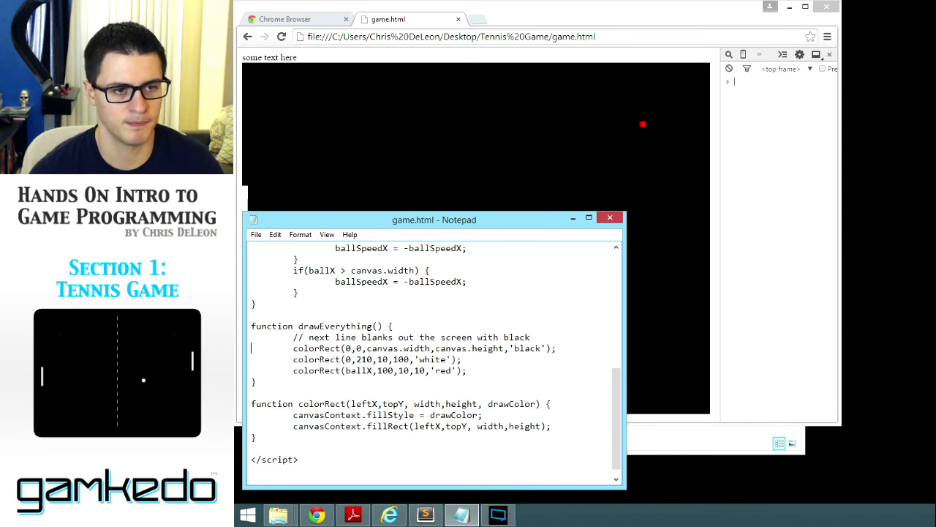
{"action": "type", "text": "//next line blanks out the screen with black"}
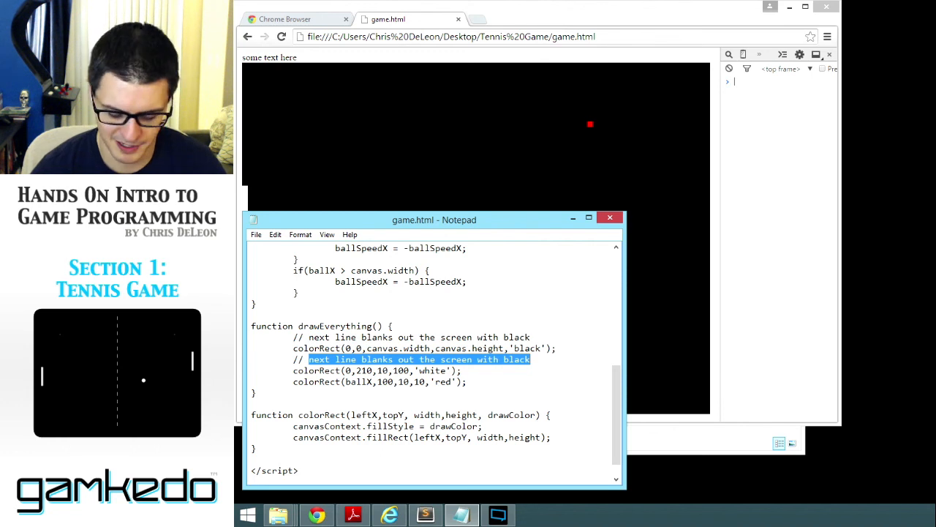
{"action": "type", "text": "this is left player"}
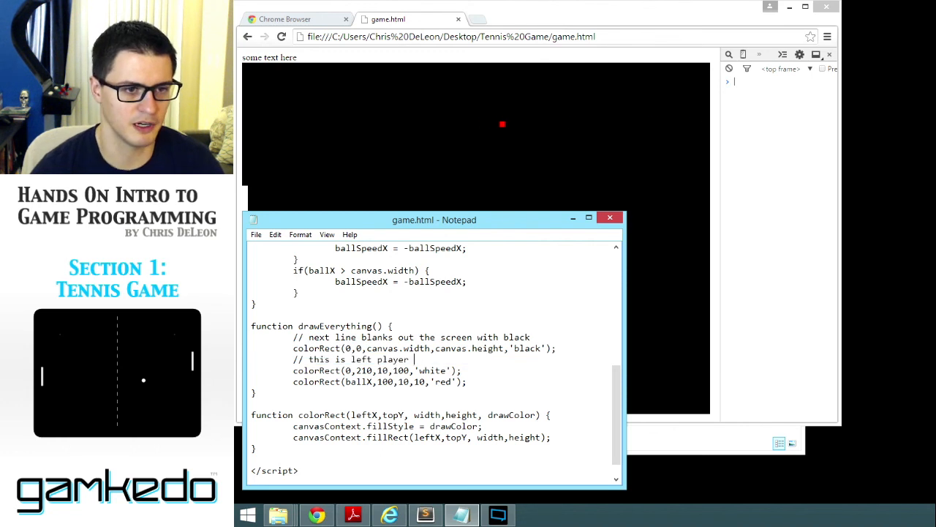
{"action": "type", "text": "paddle"}
{"action": "type", "text": "// next line"}
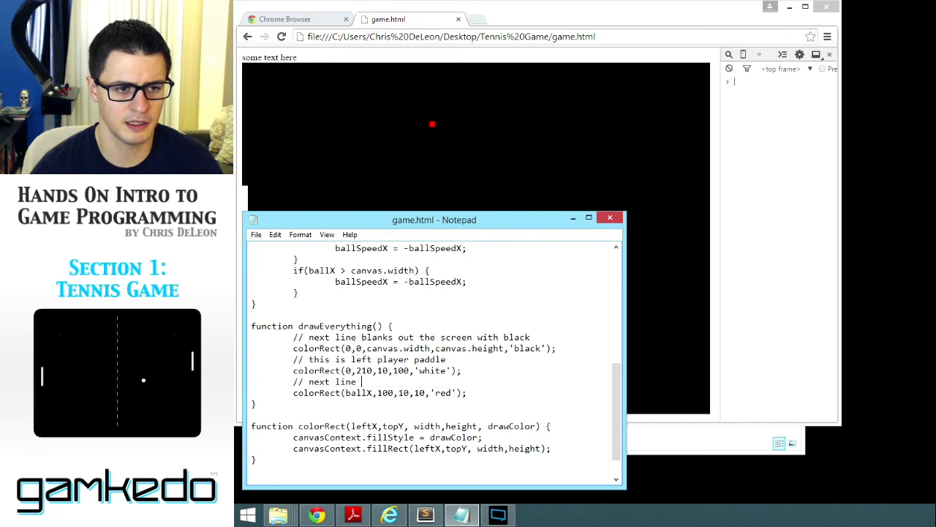
{"action": "type", "text": "draws the ball"}
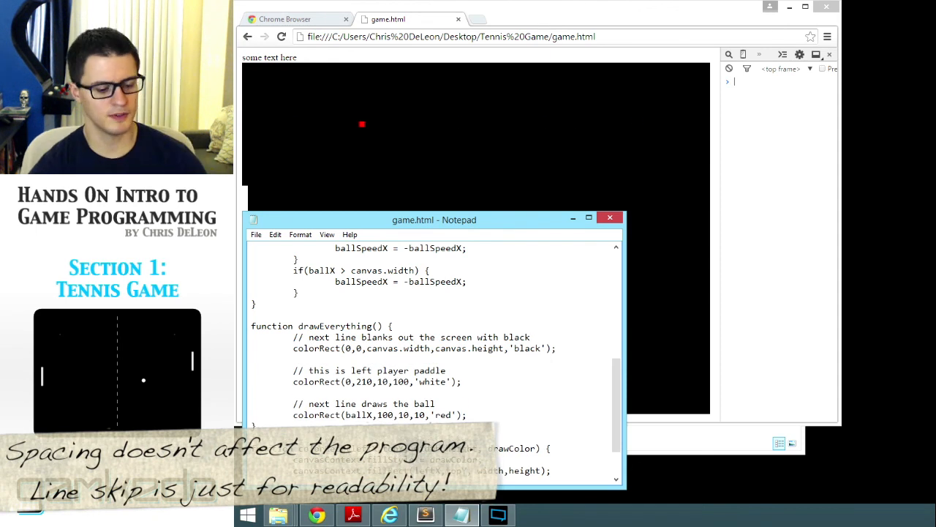
{"action": "left_click", "coordinate": [588, 220]}
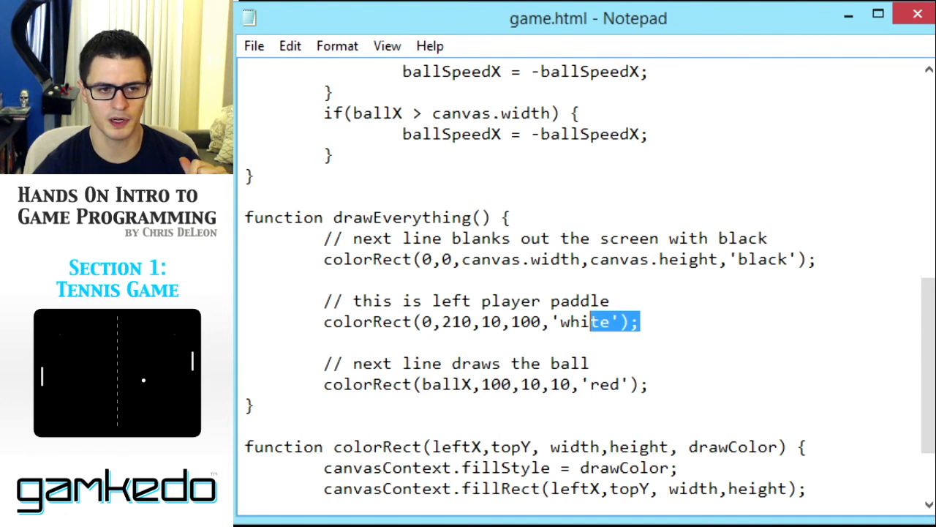
{"action": "double_click", "coordinate": [508, 301]}
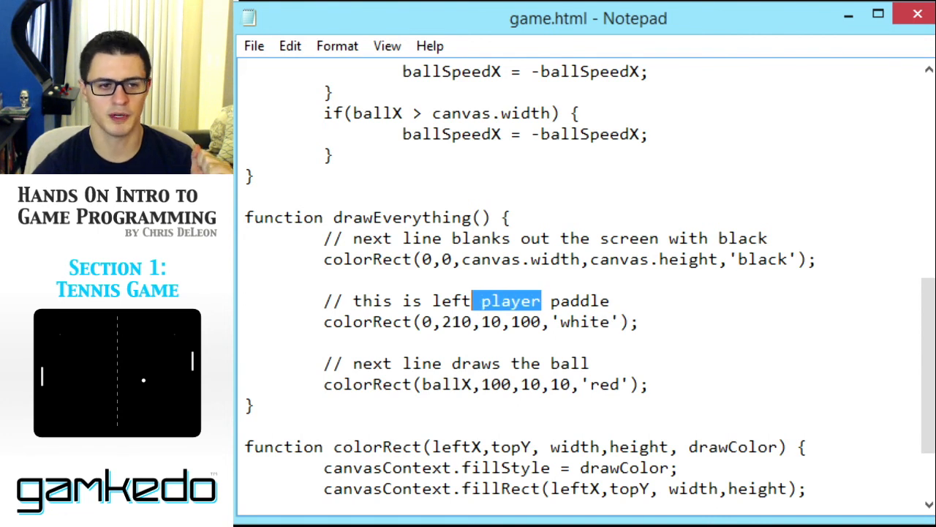